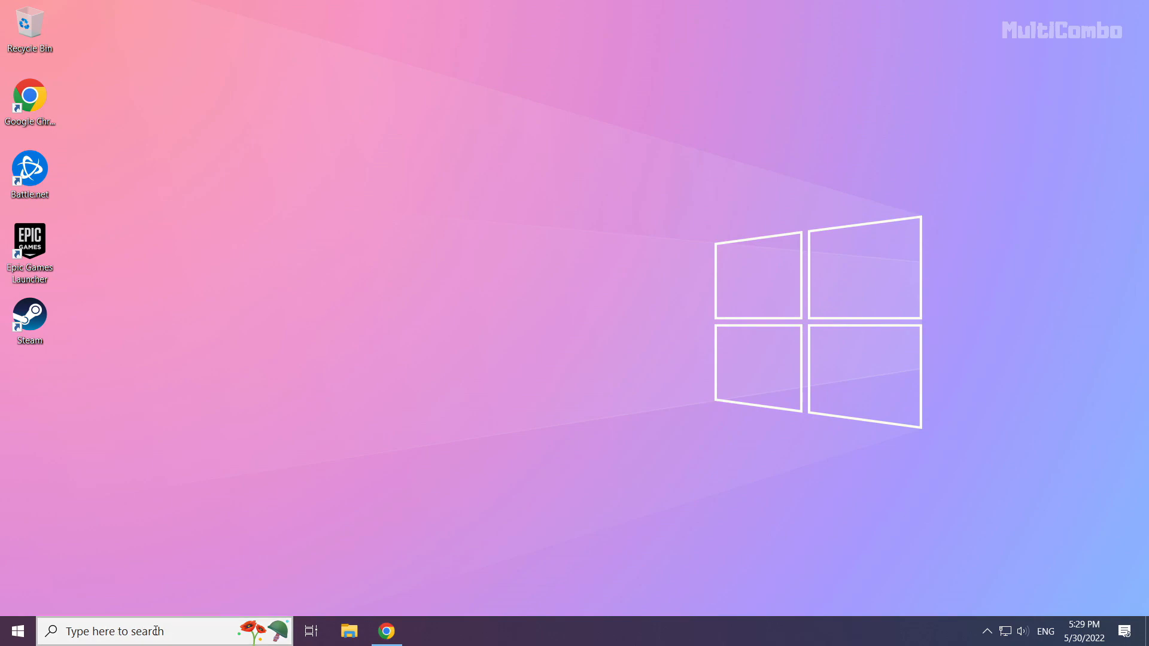
Step: Search Windows for 'device manager' and open the Device Manager best match
{"action": "left_click", "coordinate": [110, 631]}
{"action": "type", "text": "device manager"}
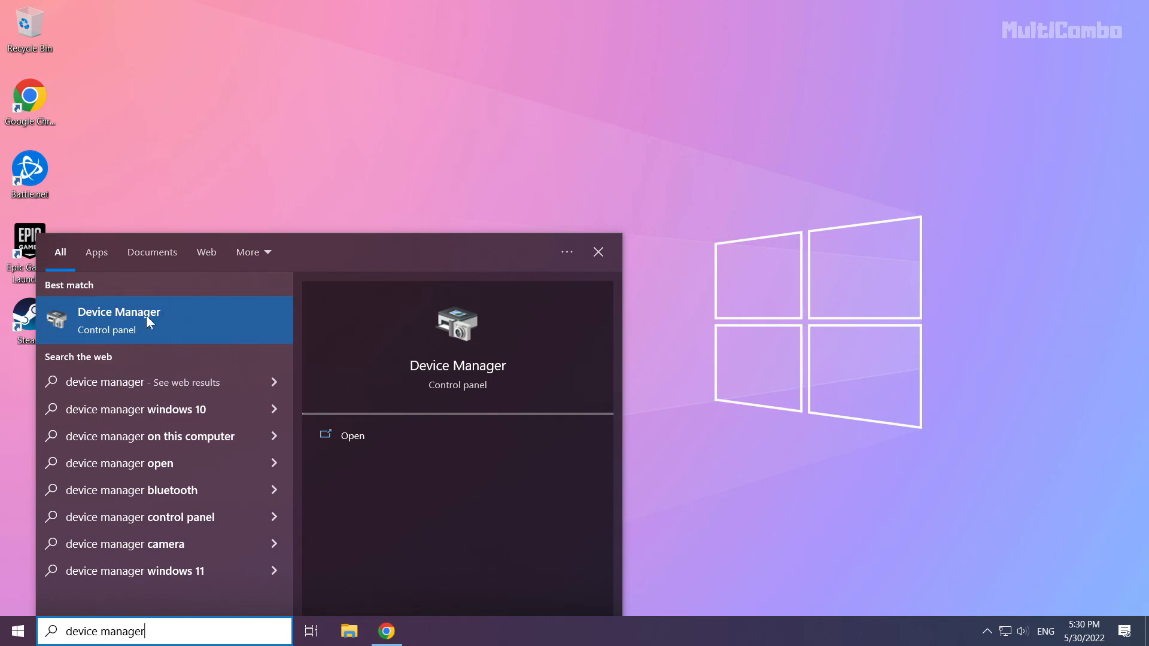
{"action": "left_click", "coordinate": [117, 320]}
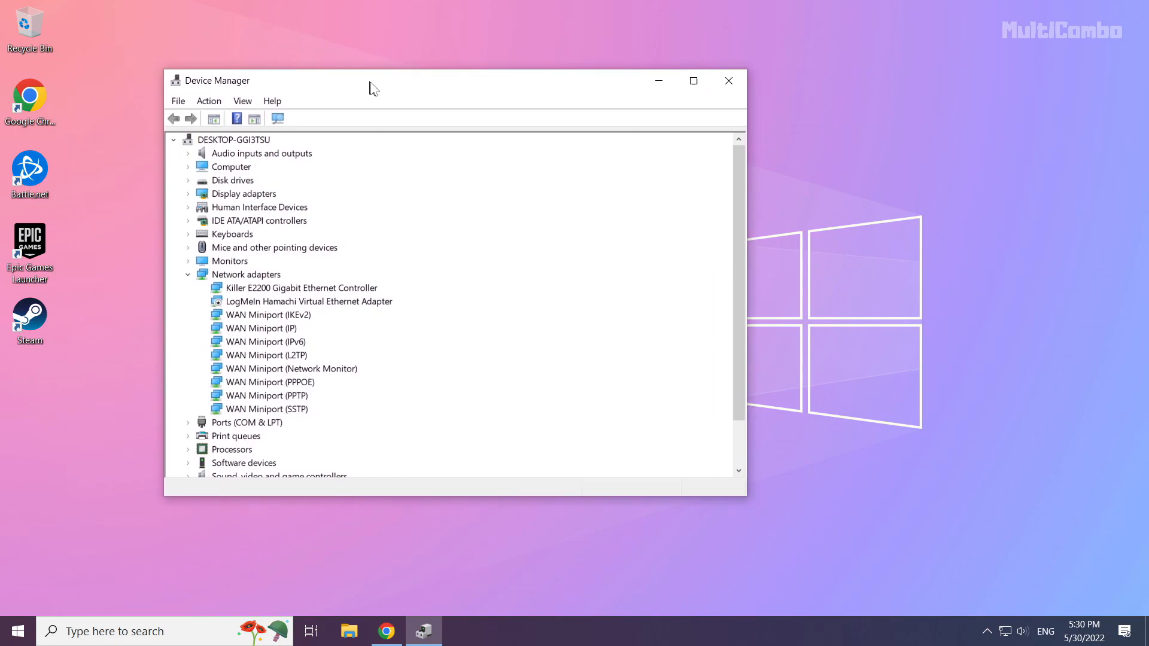
Step: Auto-search drivers for the NVIDIA GeForce GTX 1050 Ti, confirming the best driver is installed
{"action": "left_click_drag", "start_coordinate": [370, 88], "coordinate": [479, 116]}
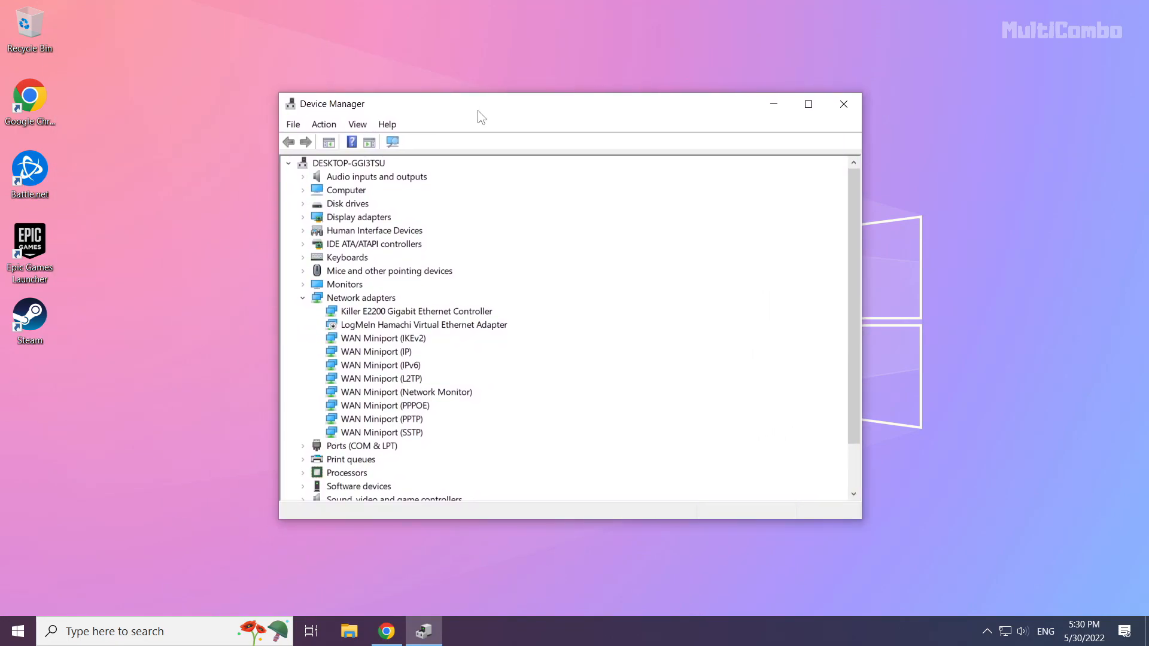
{"action": "left_click", "coordinate": [358, 217]}
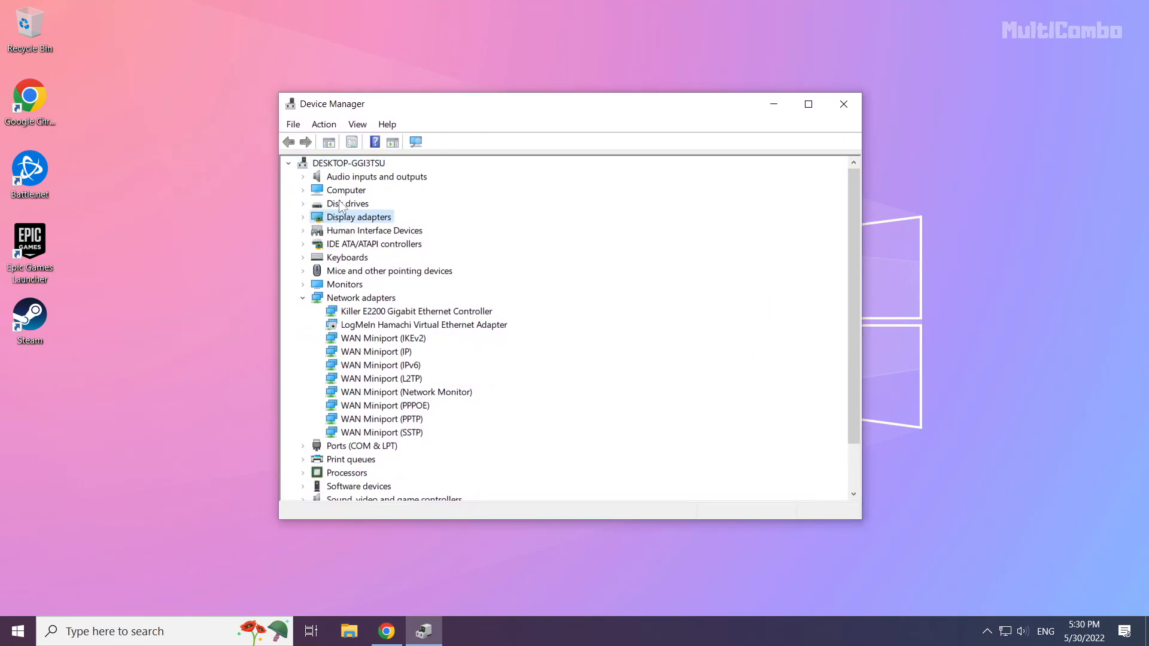
{"action": "mouse_move", "coordinate": [381, 236]}
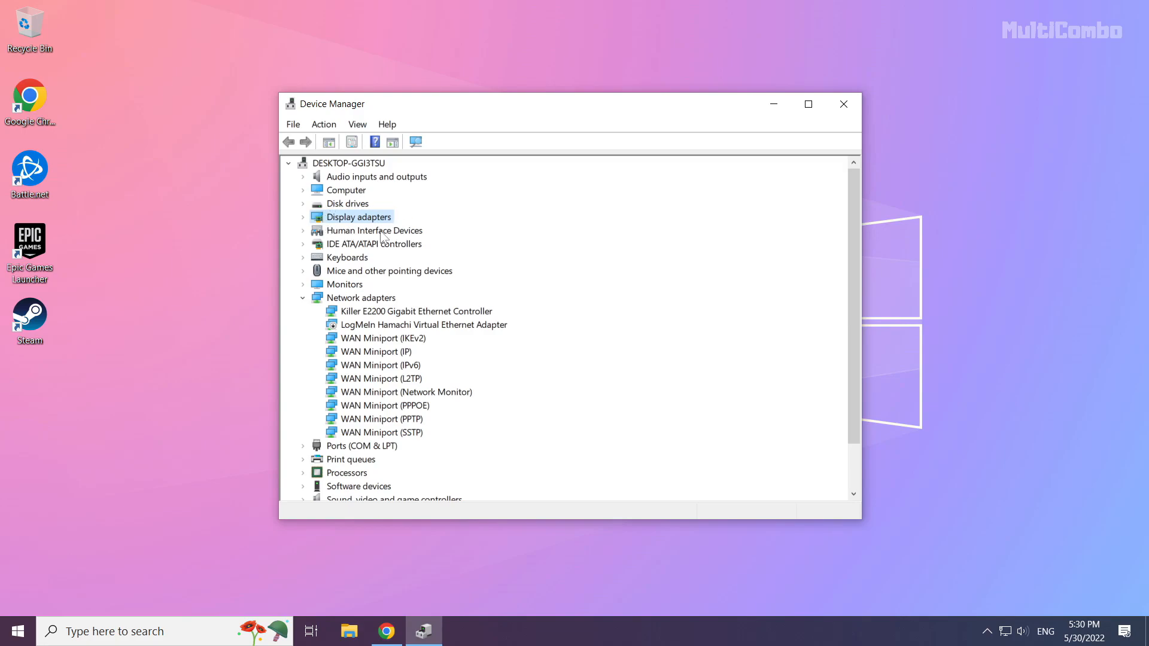
{"action": "mouse_move", "coordinate": [304, 225]}
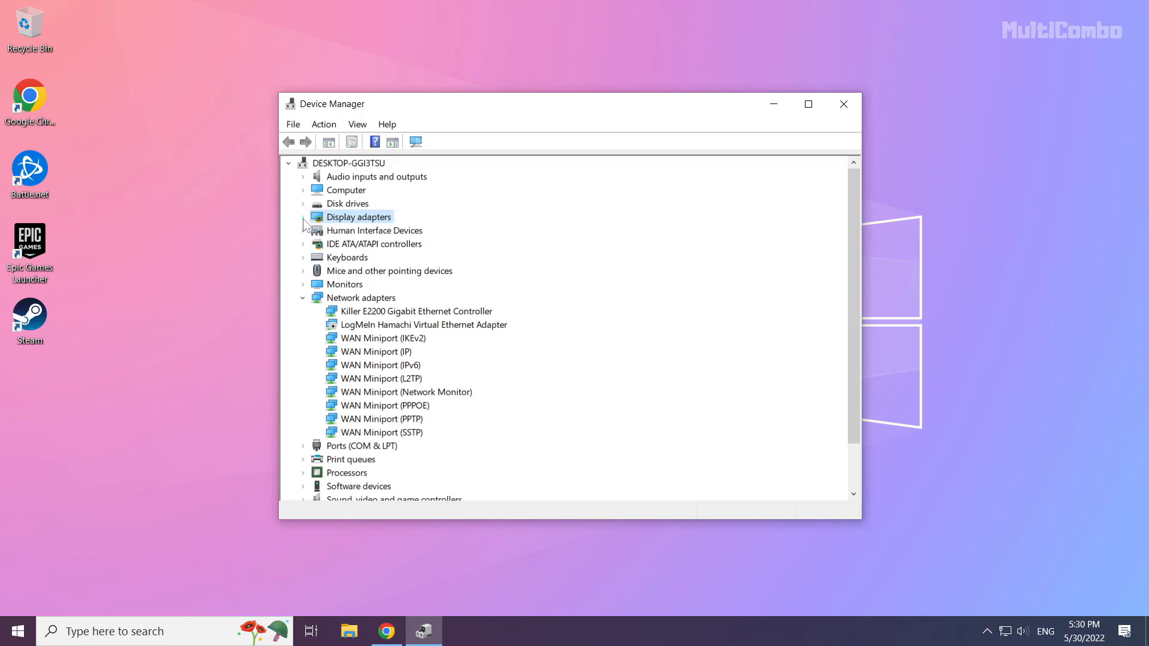
{"action": "left_click", "coordinate": [303, 217]}
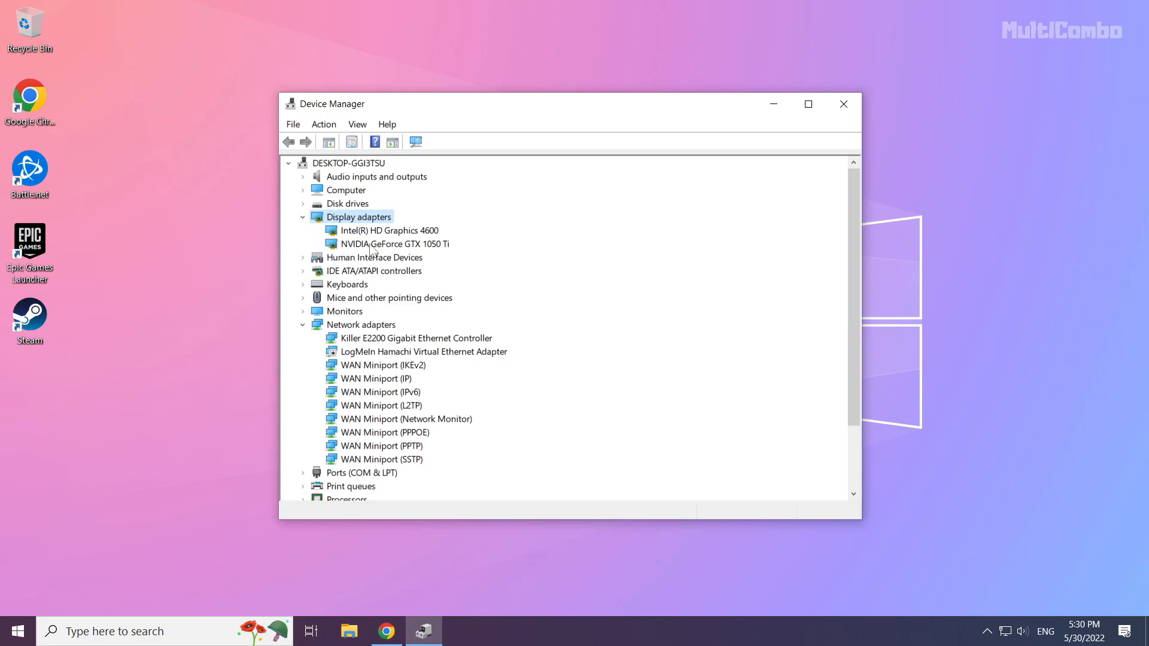
{"action": "left_click", "coordinate": [393, 243]}
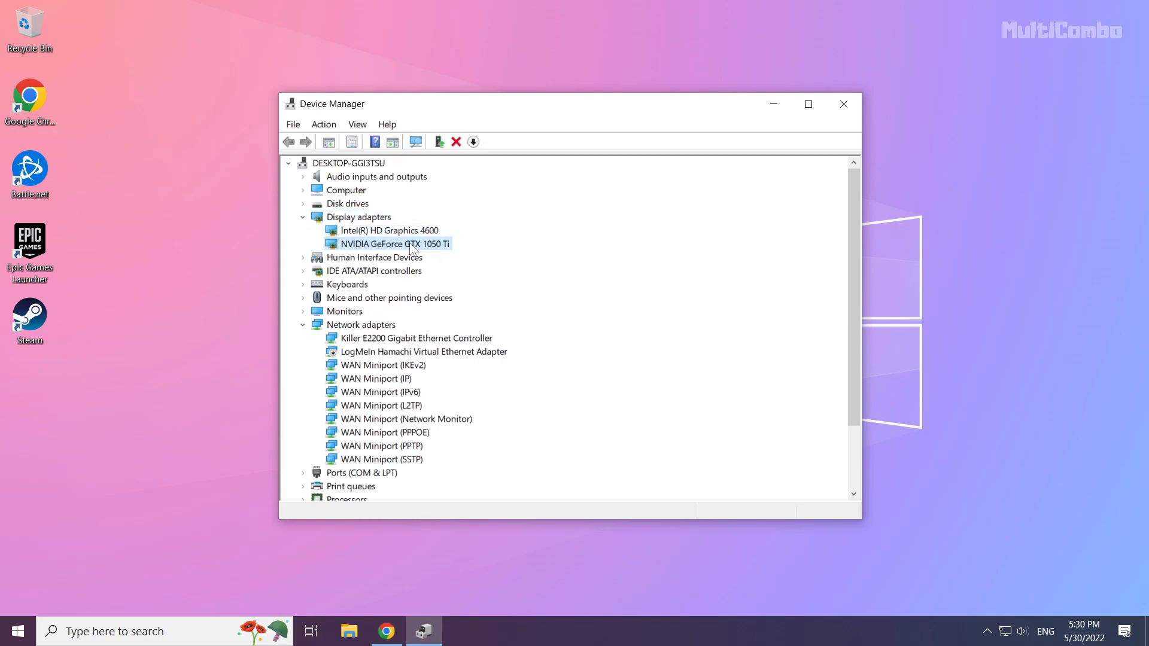
{"action": "right_click", "coordinate": [391, 244]}
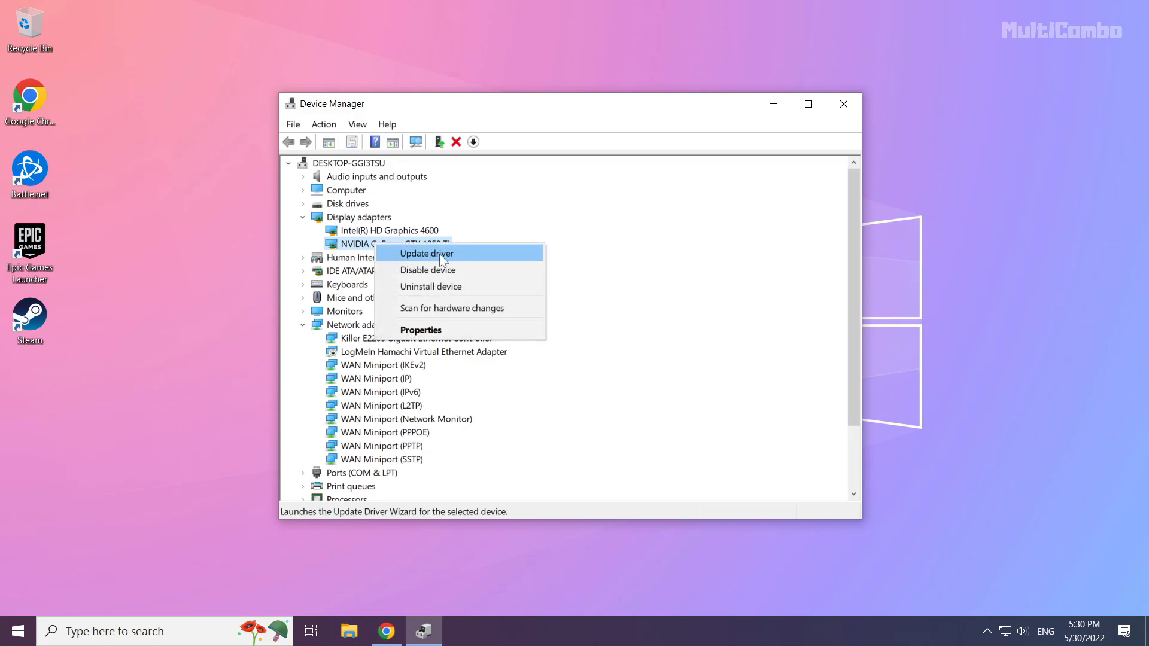
{"action": "left_click", "coordinate": [425, 253]}
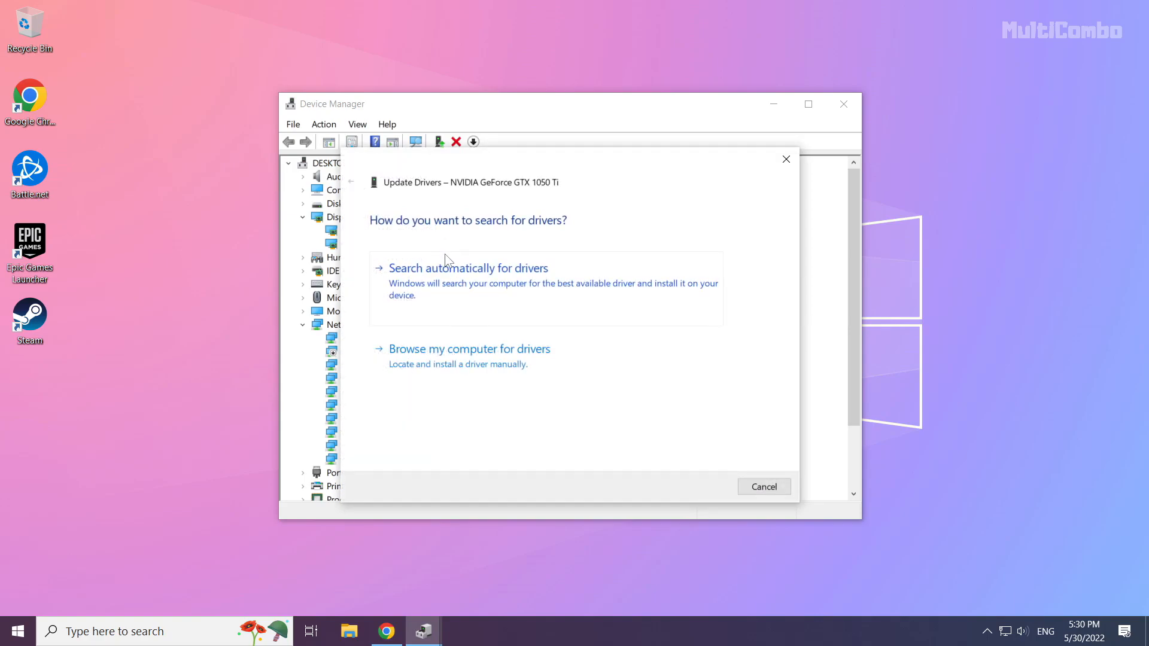
{"action": "mouse_move", "coordinate": [376, 267]}
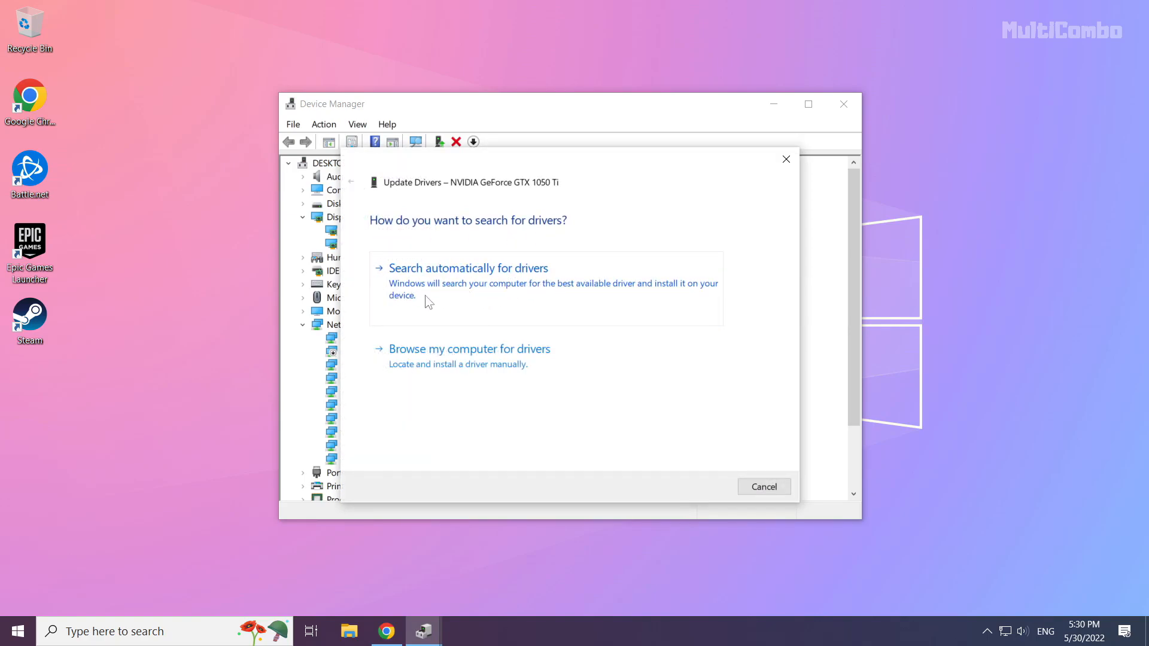
{"action": "left_click", "coordinate": [468, 282]}
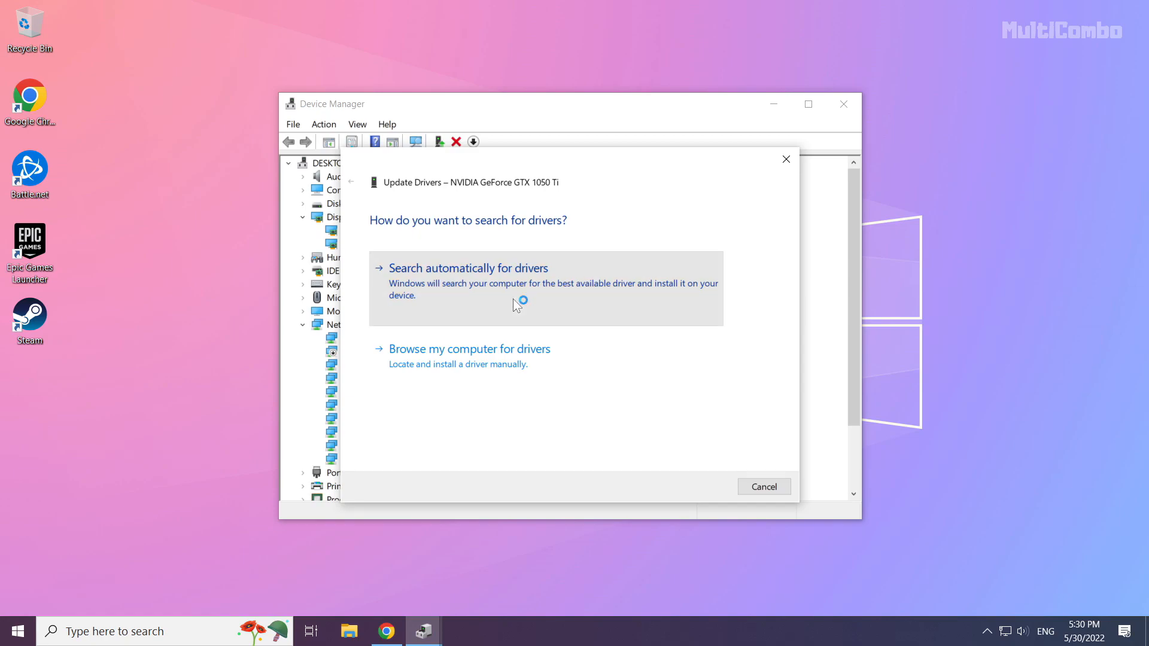
{"action": "left_click", "coordinate": [468, 267]}
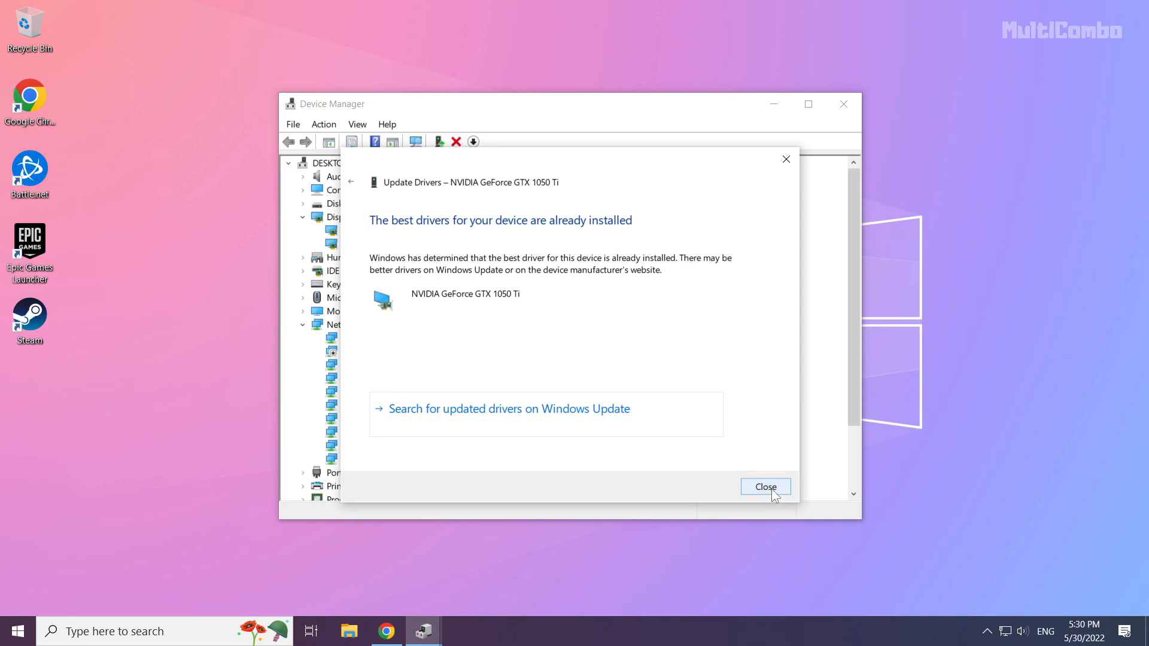
{"action": "left_click", "coordinate": [764, 486]}
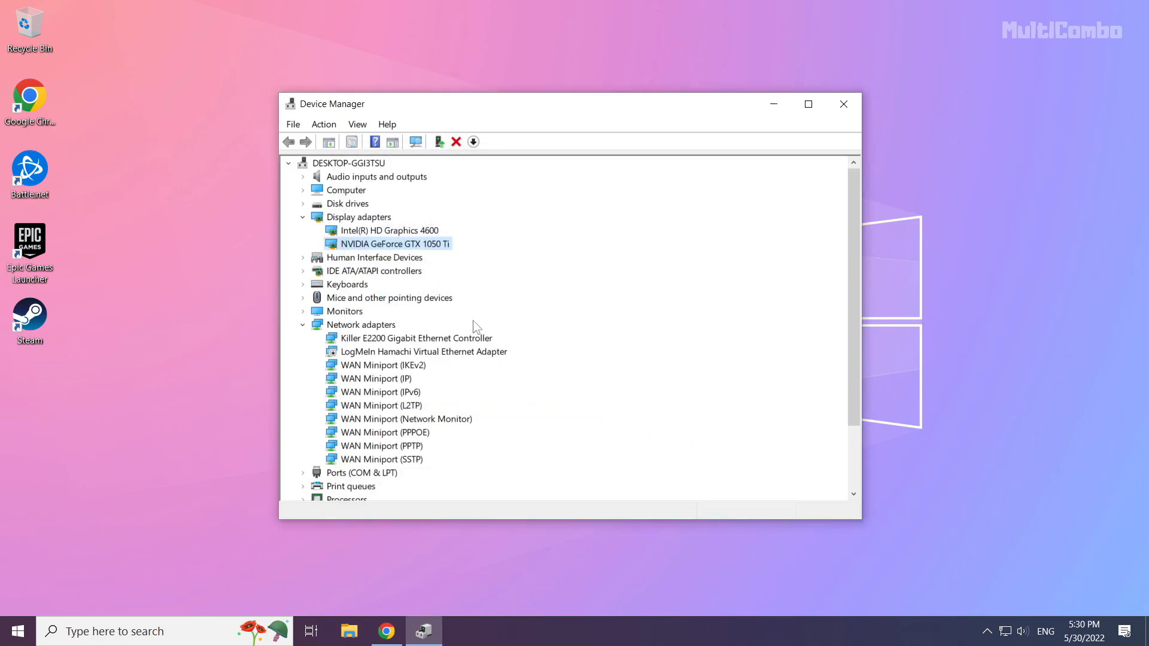
Step: Auto-search drivers for Intel(R) HD Graphics 4600, find it current, and close Device Manager
{"action": "left_click", "coordinate": [389, 229]}
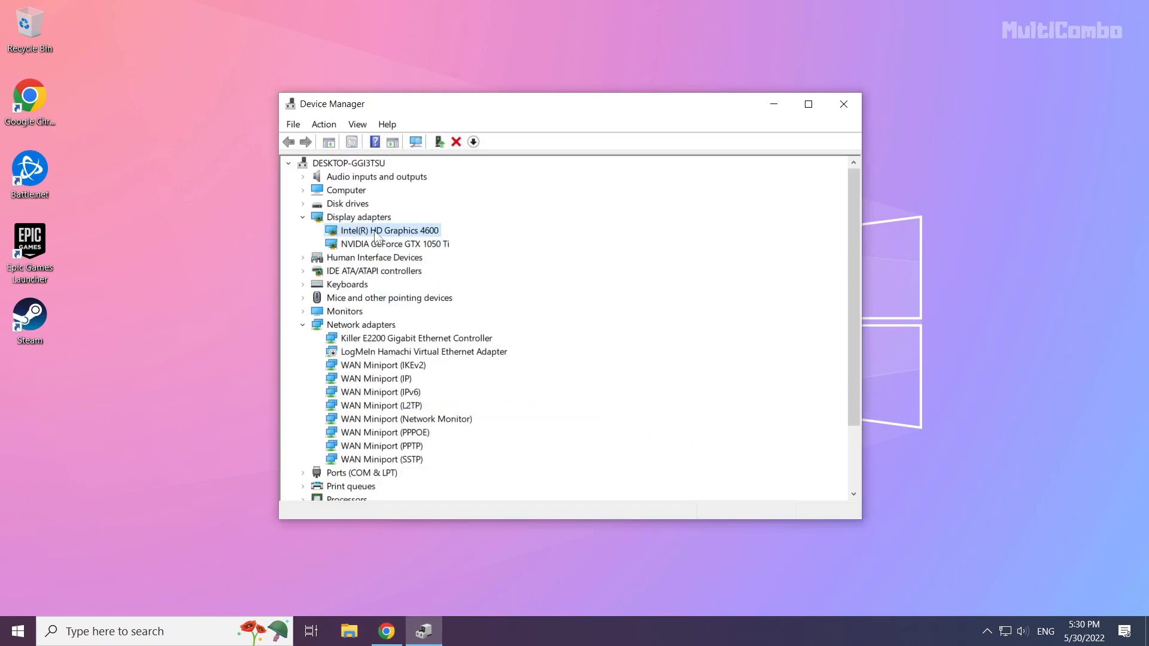
{"action": "right_click", "coordinate": [389, 230]}
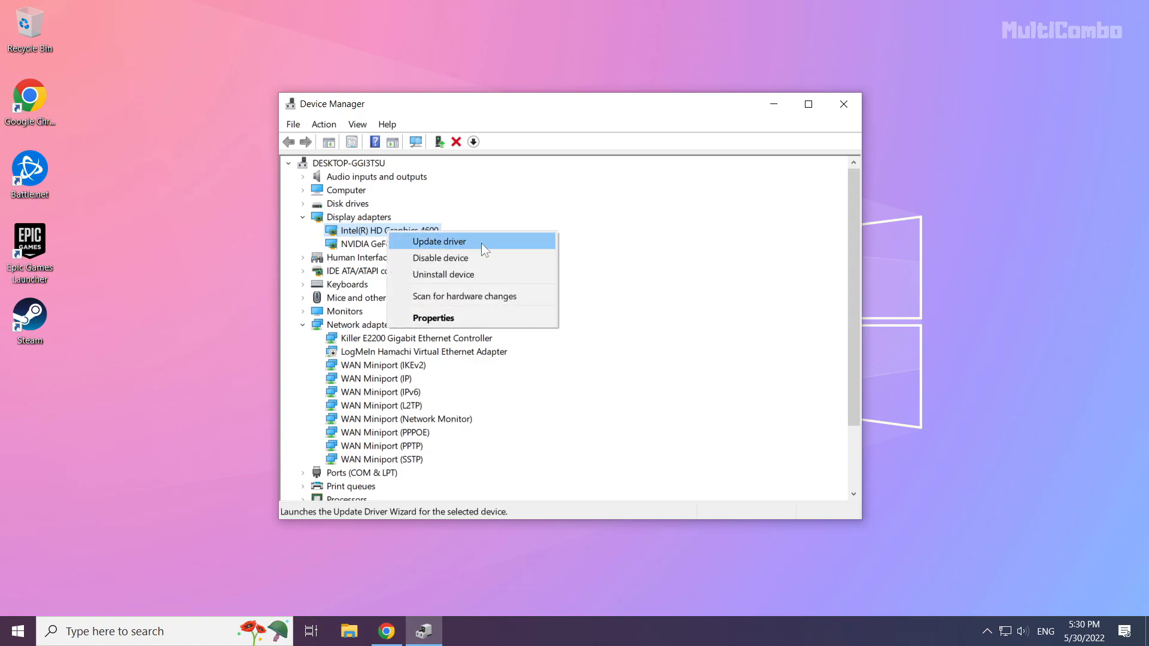
{"action": "left_click", "coordinate": [437, 241]}
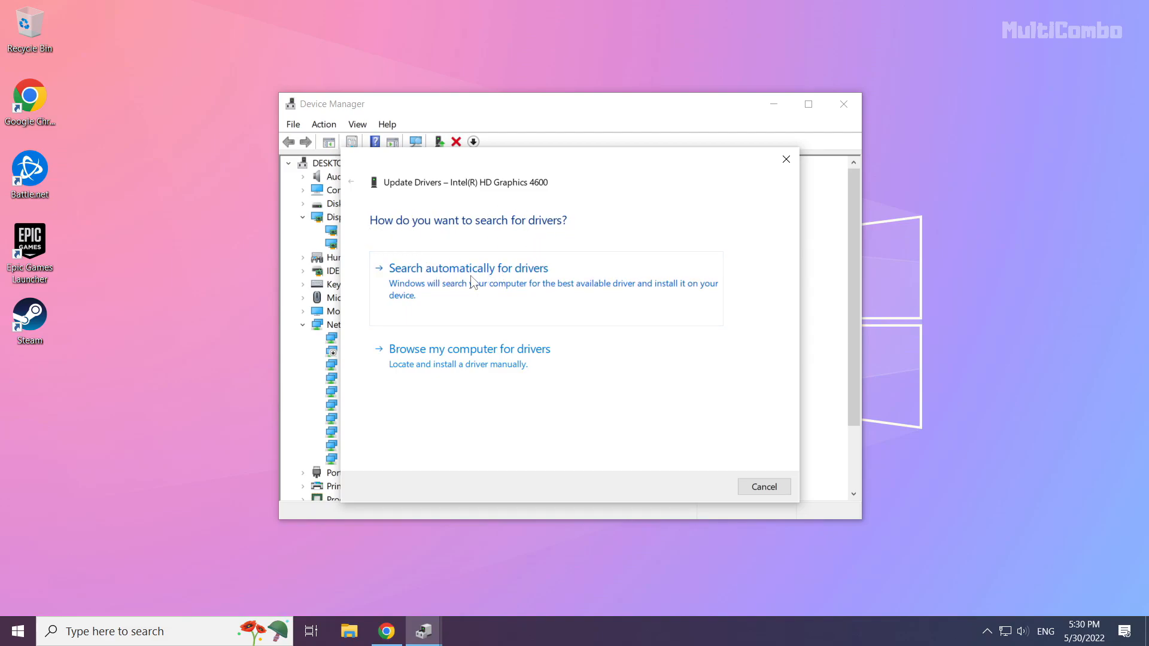
{"action": "left_click", "coordinate": [467, 267]}
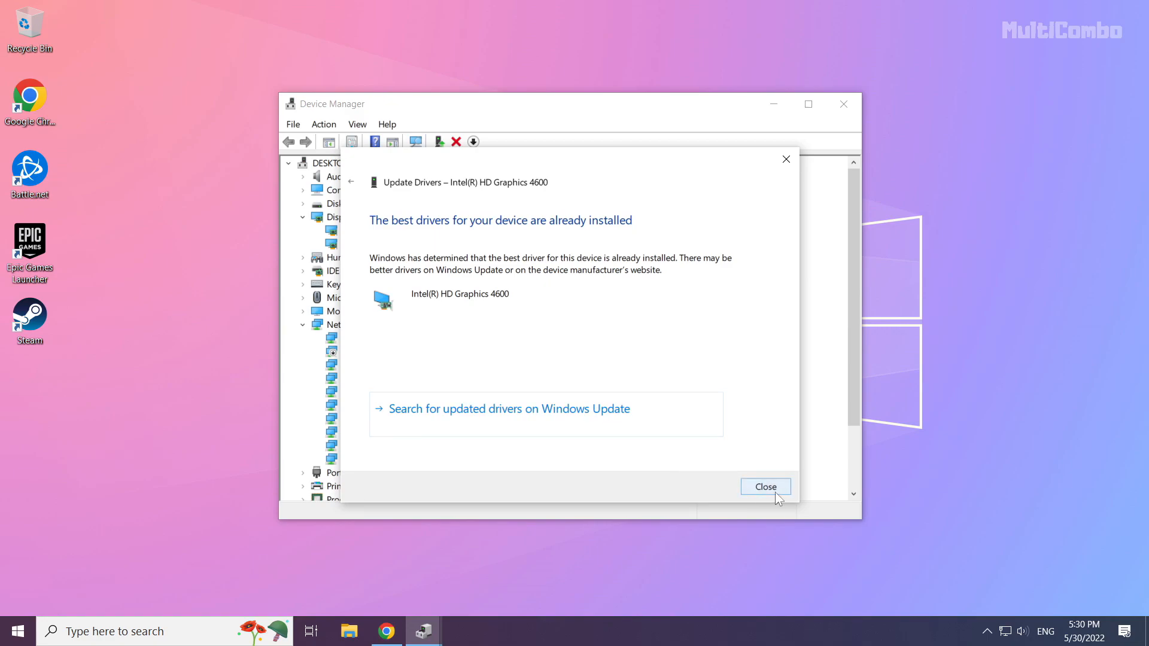
{"action": "left_click", "coordinate": [765, 486]}
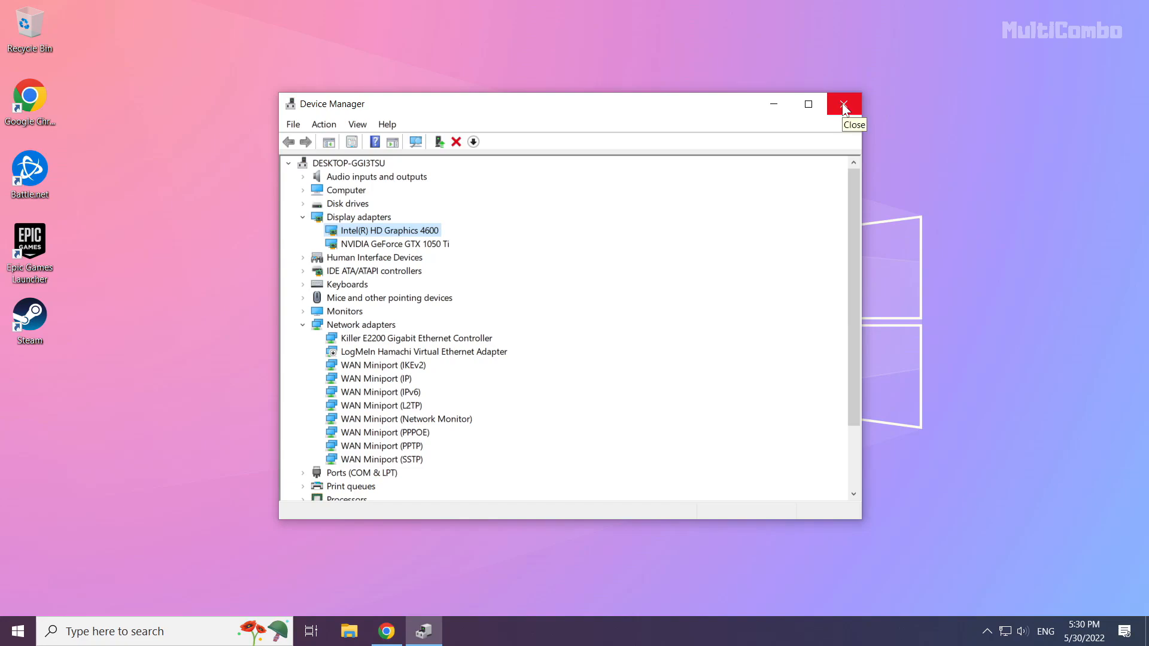
{"action": "left_click", "coordinate": [843, 104]}
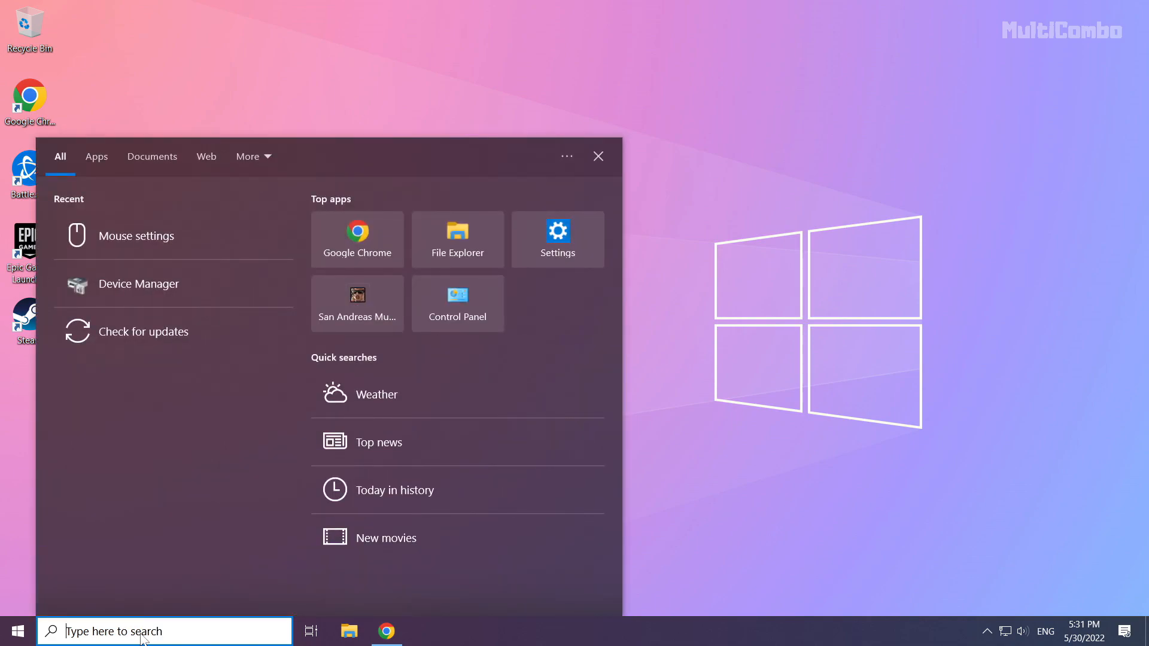
Step: Search Windows for 'update' and open the Check for updates settings page
{"action": "type", "text": "update"}
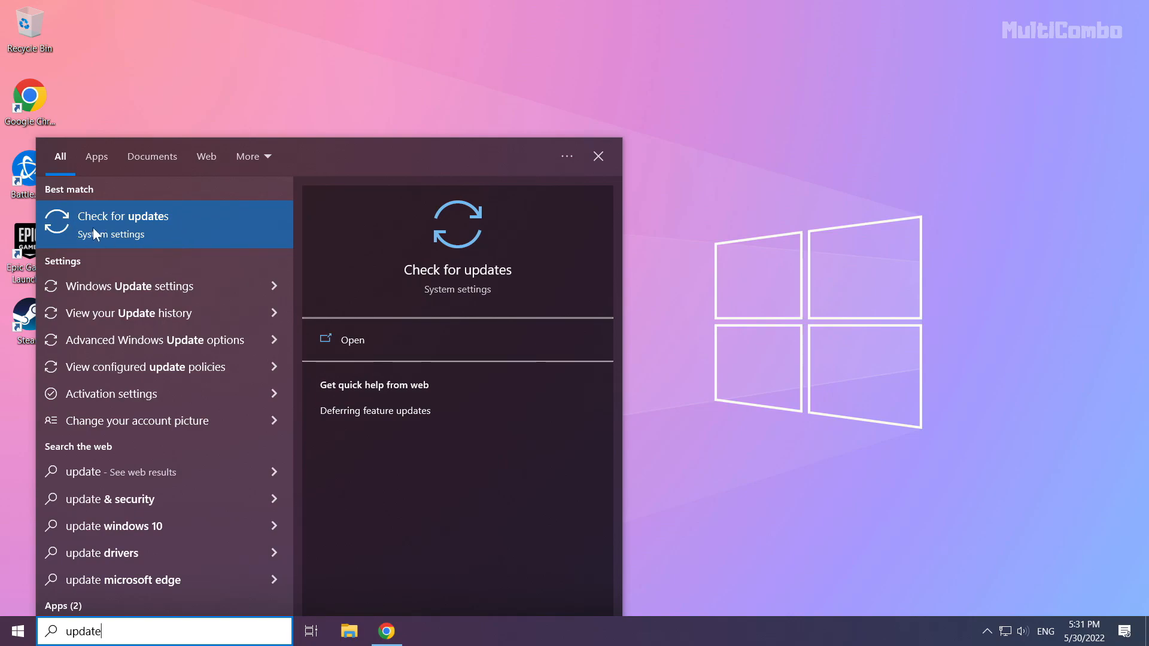
{"action": "left_click", "coordinate": [124, 216]}
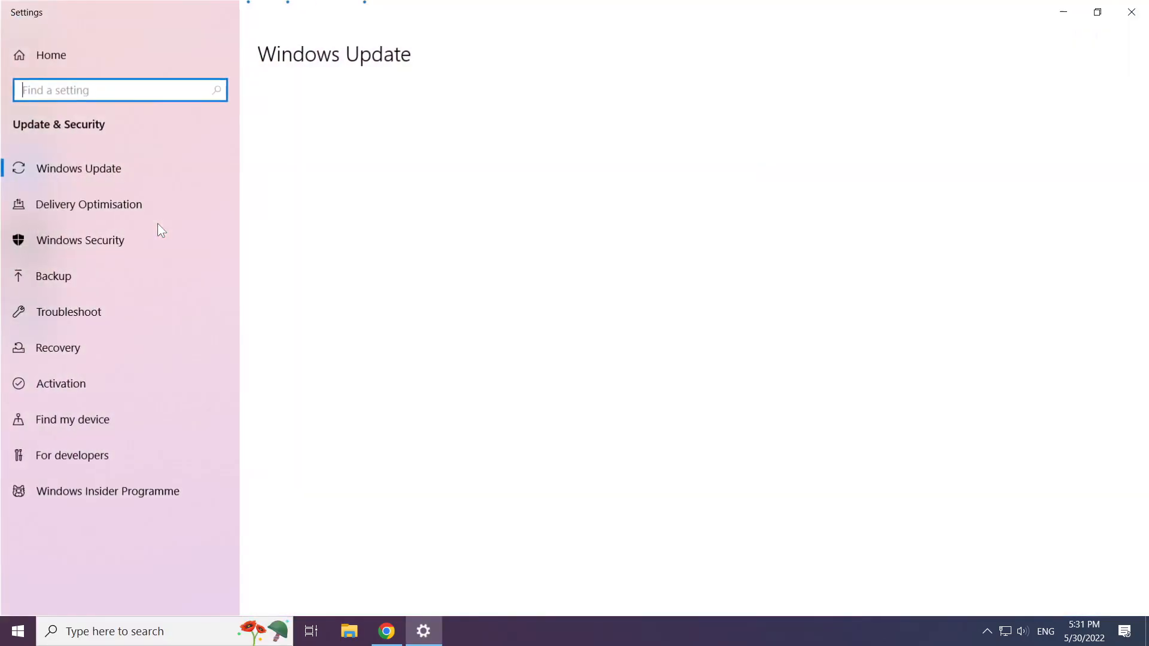
Step: Check for updates, confirming the PC is up to date, and close Settings
{"action": "left_click", "coordinate": [78, 168]}
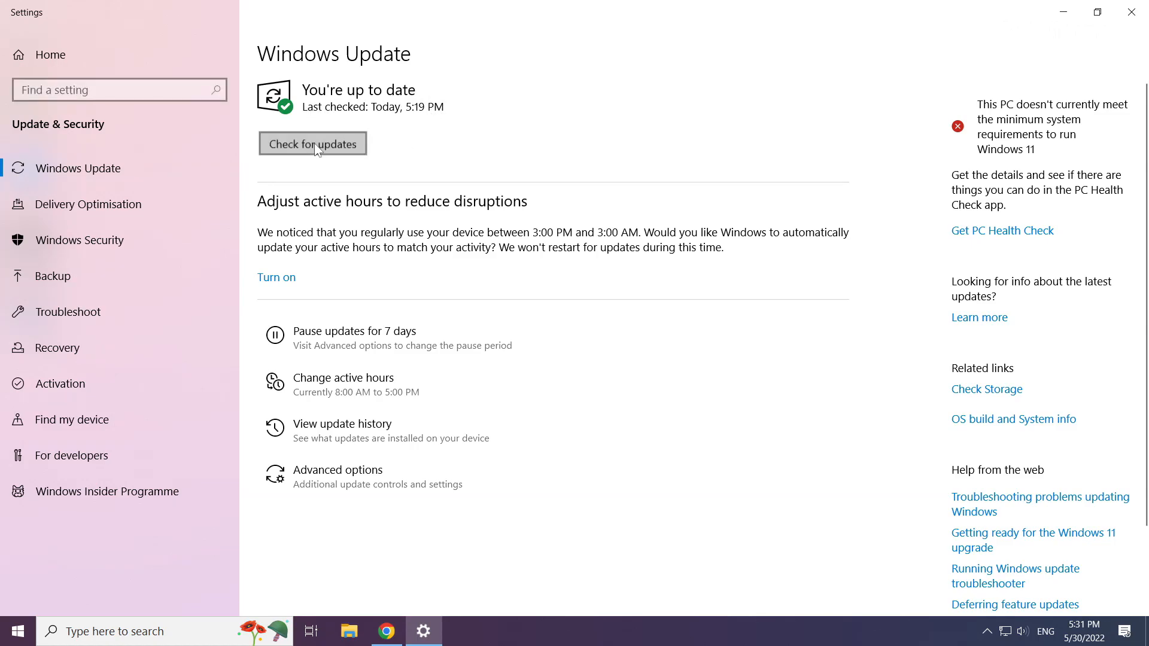
{"action": "left_click", "coordinate": [313, 143]}
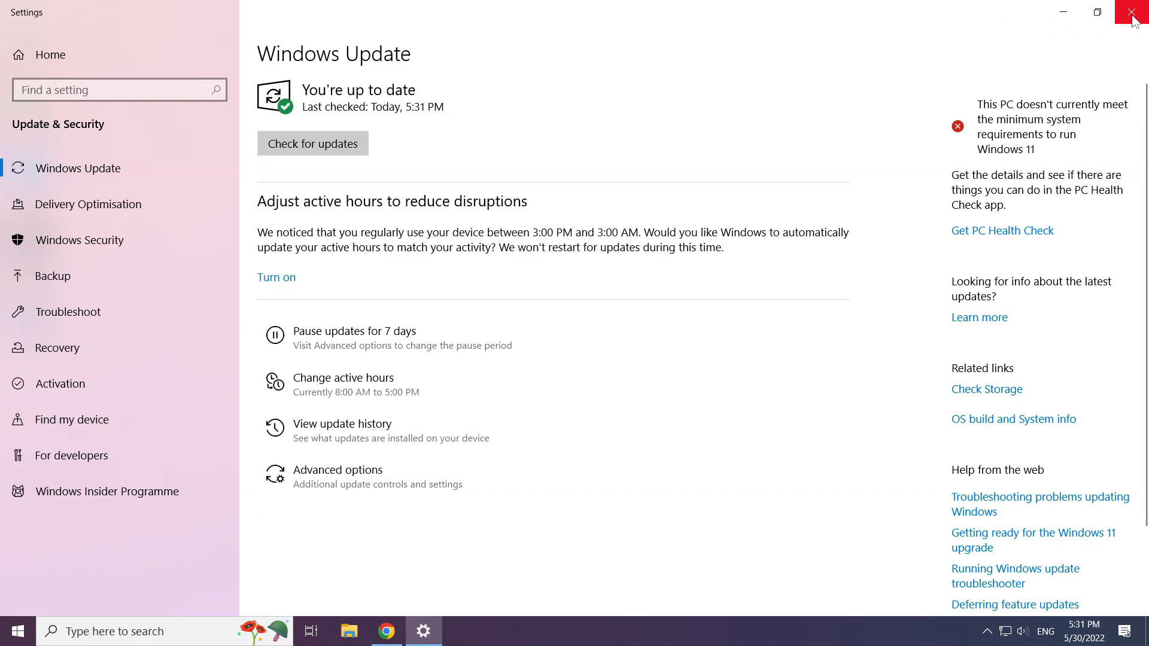
{"action": "left_click", "coordinate": [1135, 12]}
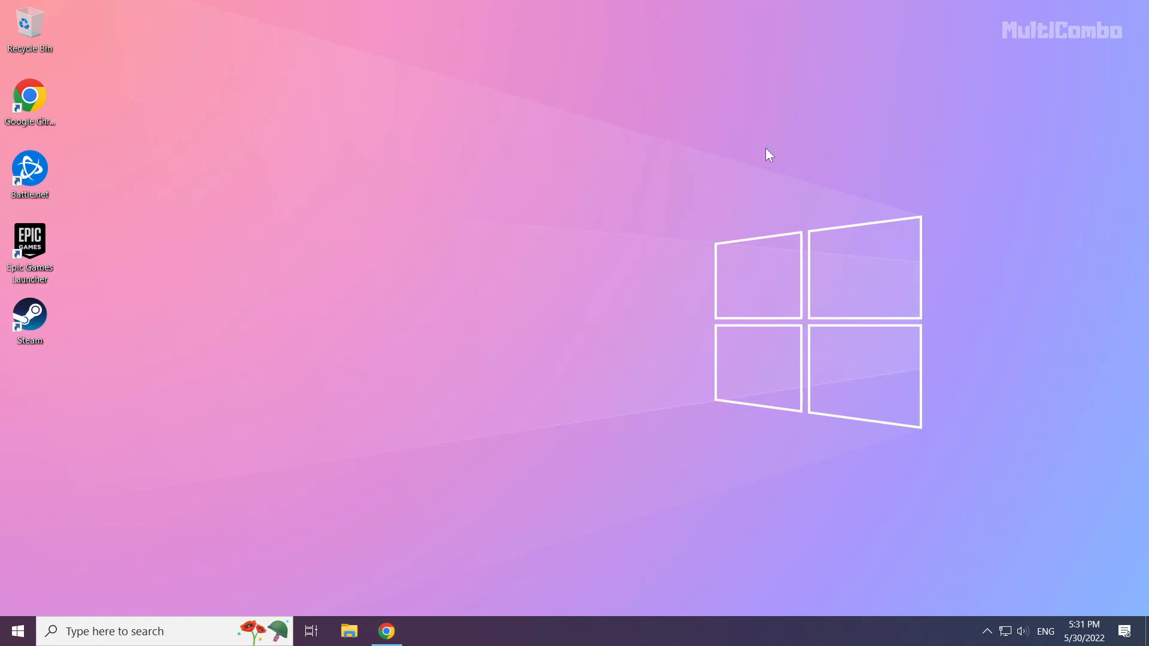
{"action": "mouse_move", "coordinate": [533, 332]}
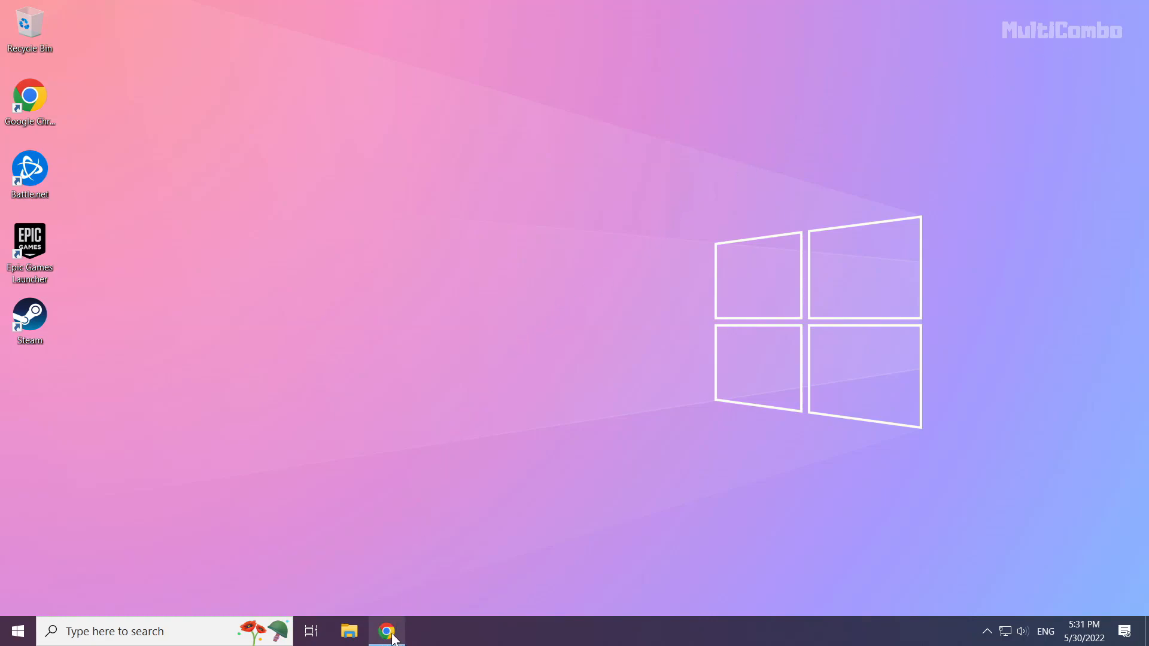
Step: Download the DirectX End-User Runtime Web Installer in Chrome and launch the setup file
{"action": "left_click", "coordinate": [387, 631]}
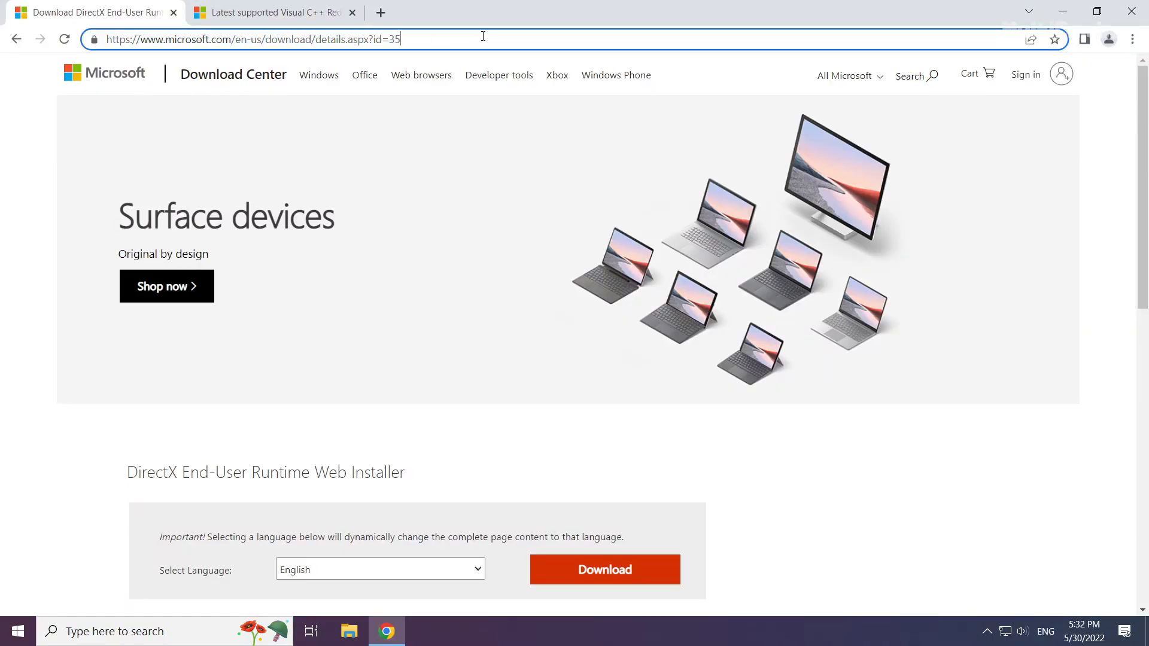
{"action": "scroll", "scroll_direction": "down", "scroll_amount": 3}
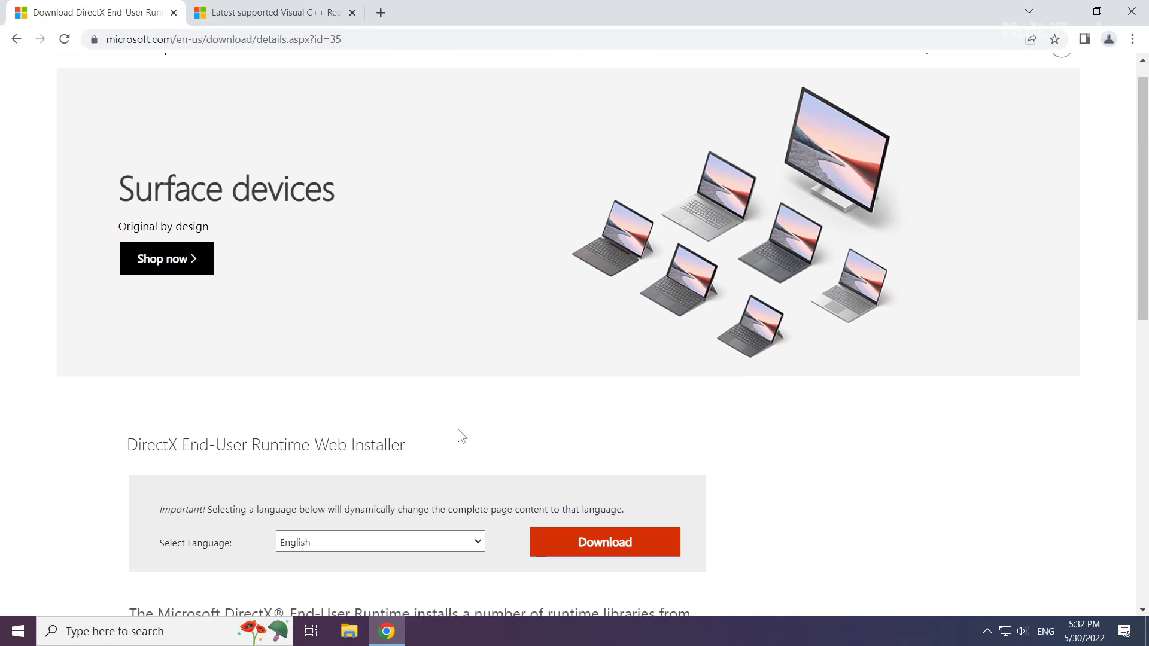
{"action": "scroll", "scroll_direction": "down", "scroll_amount": 3}
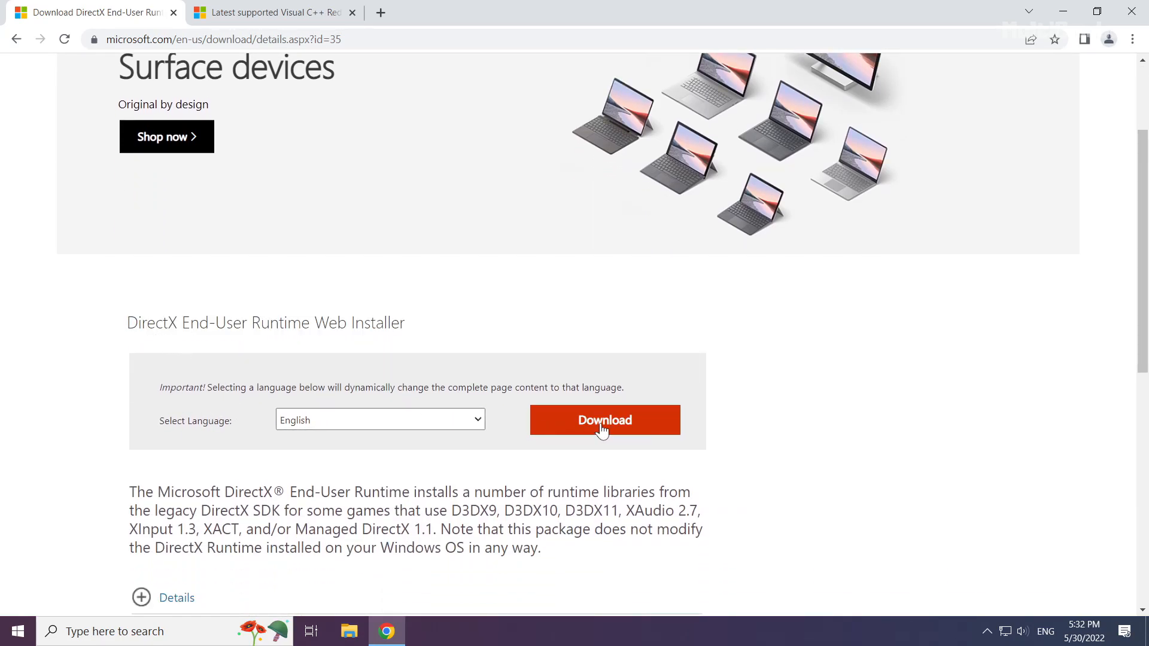
{"action": "left_click", "coordinate": [604, 420]}
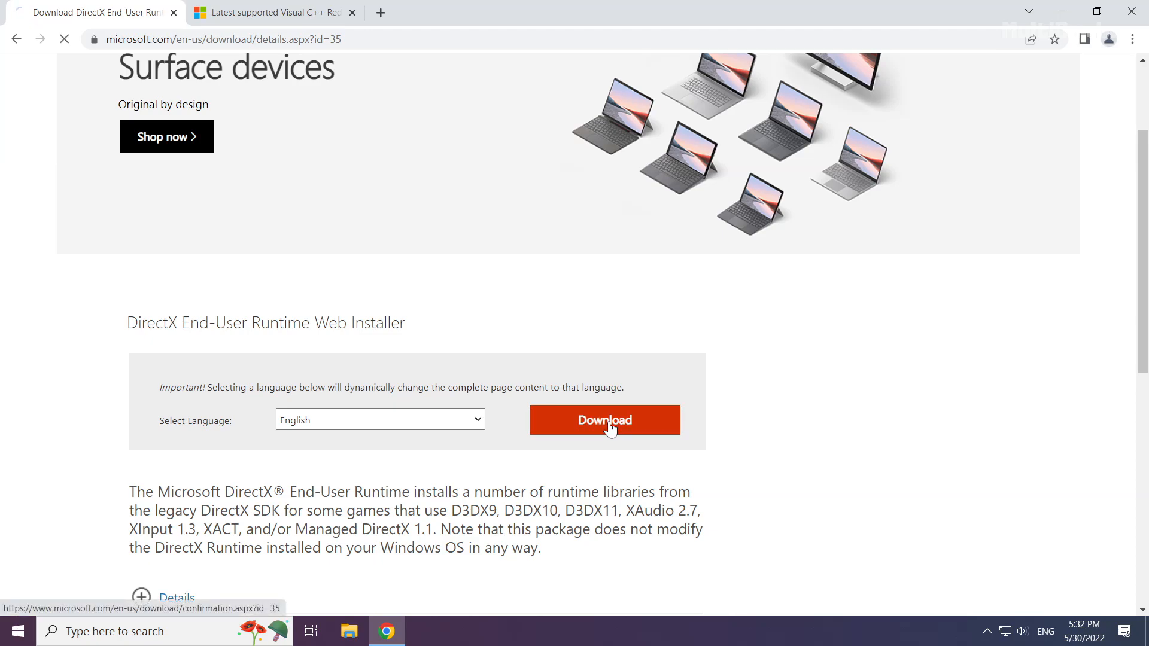
{"action": "left_click", "coordinate": [604, 420]}
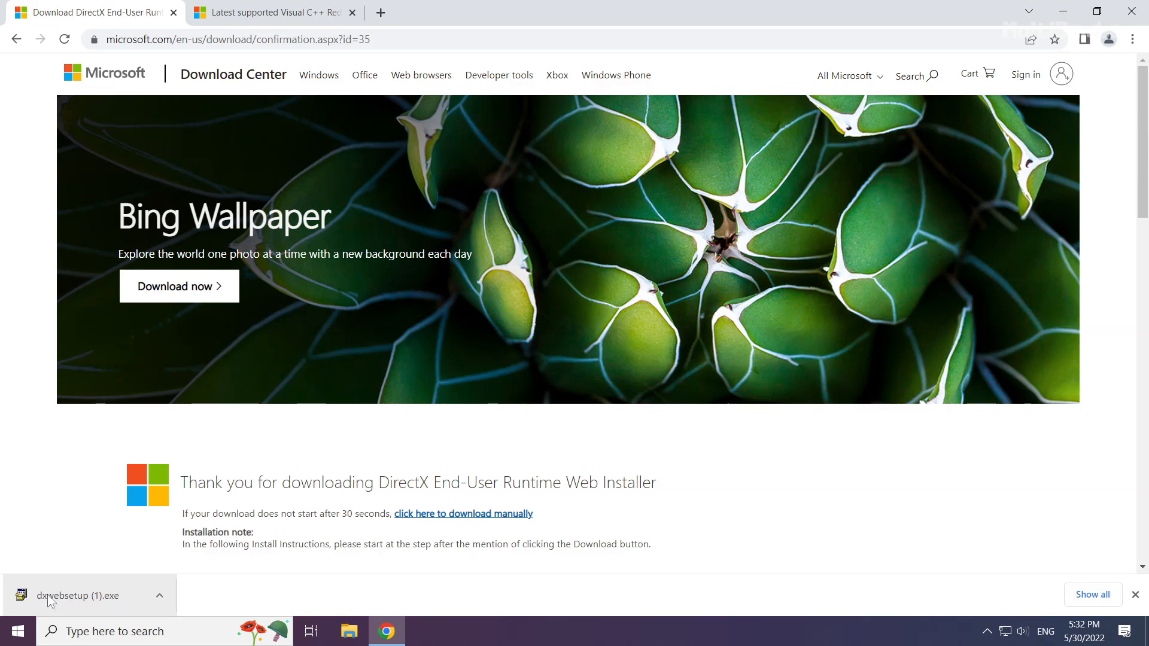
{"action": "left_click", "coordinate": [81, 595]}
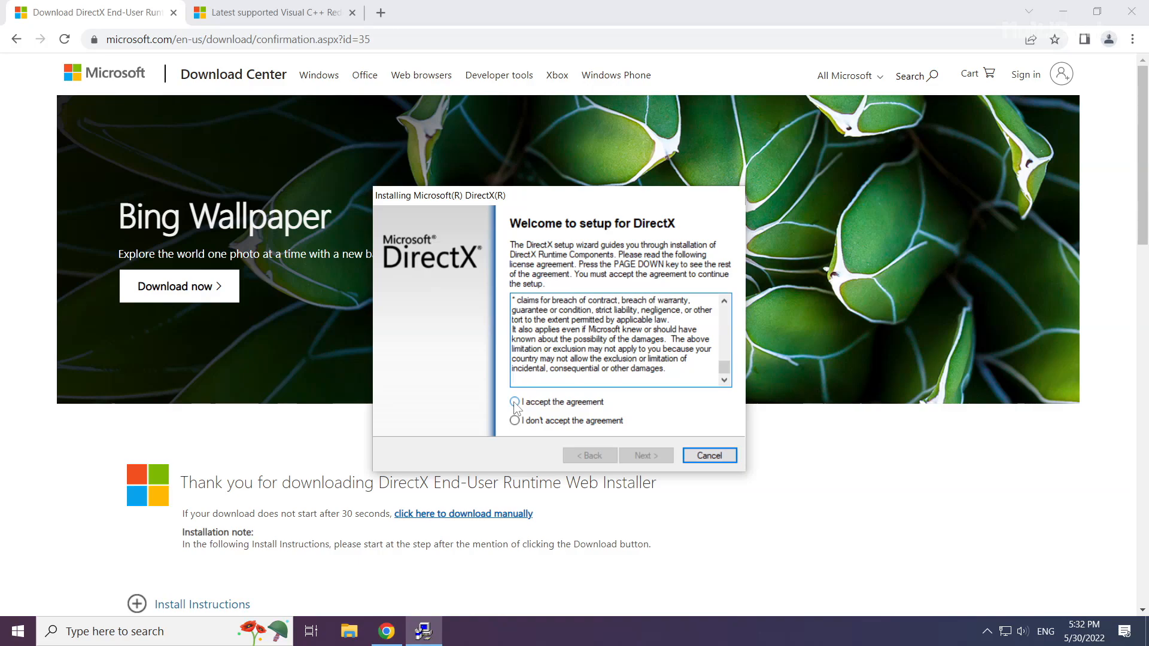
Step: Accept the DirectX licence, untick the Bing Bar, and finish setup
{"action": "left_click", "coordinate": [514, 402]}
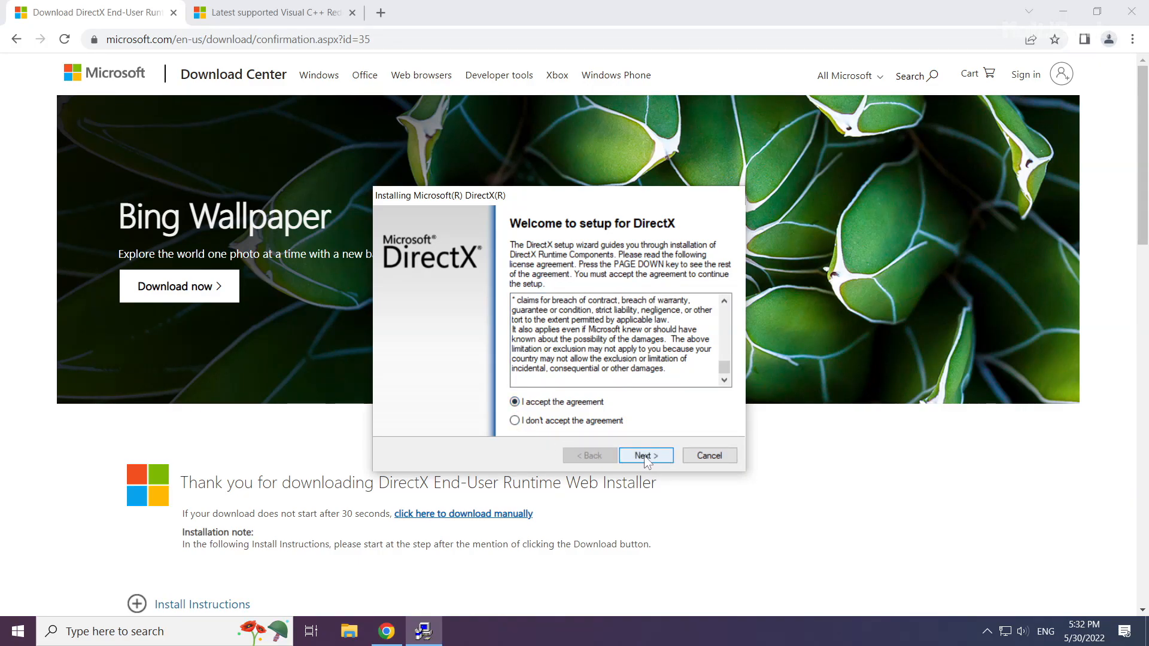
{"action": "left_click", "coordinate": [644, 455]}
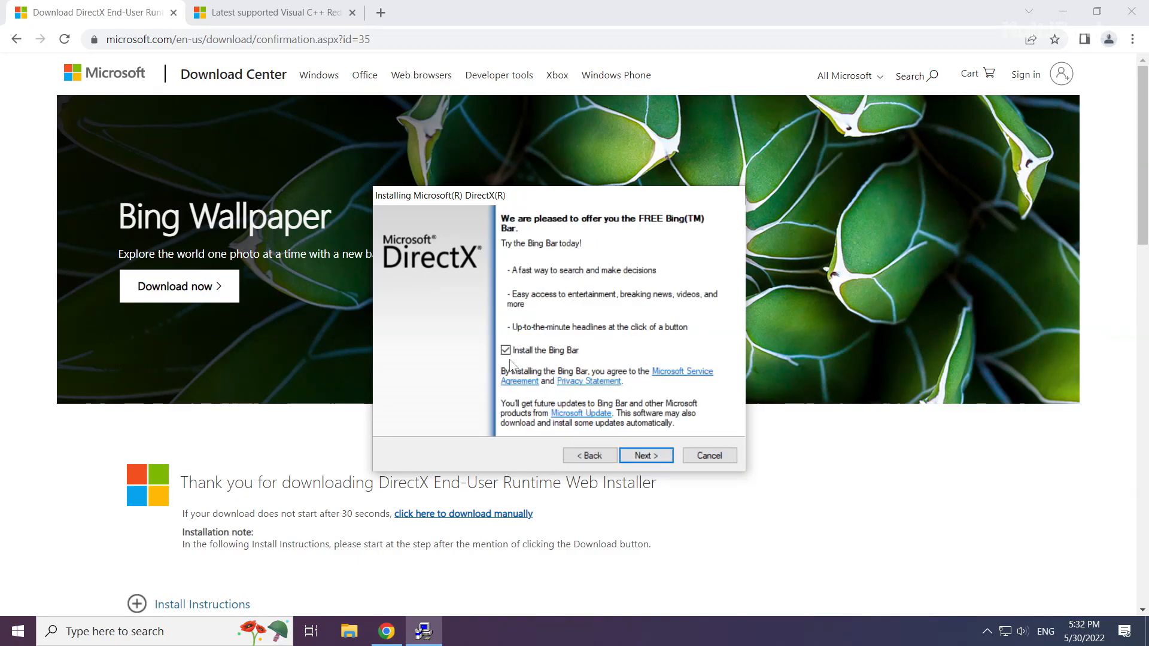
{"action": "left_click", "coordinate": [505, 350]}
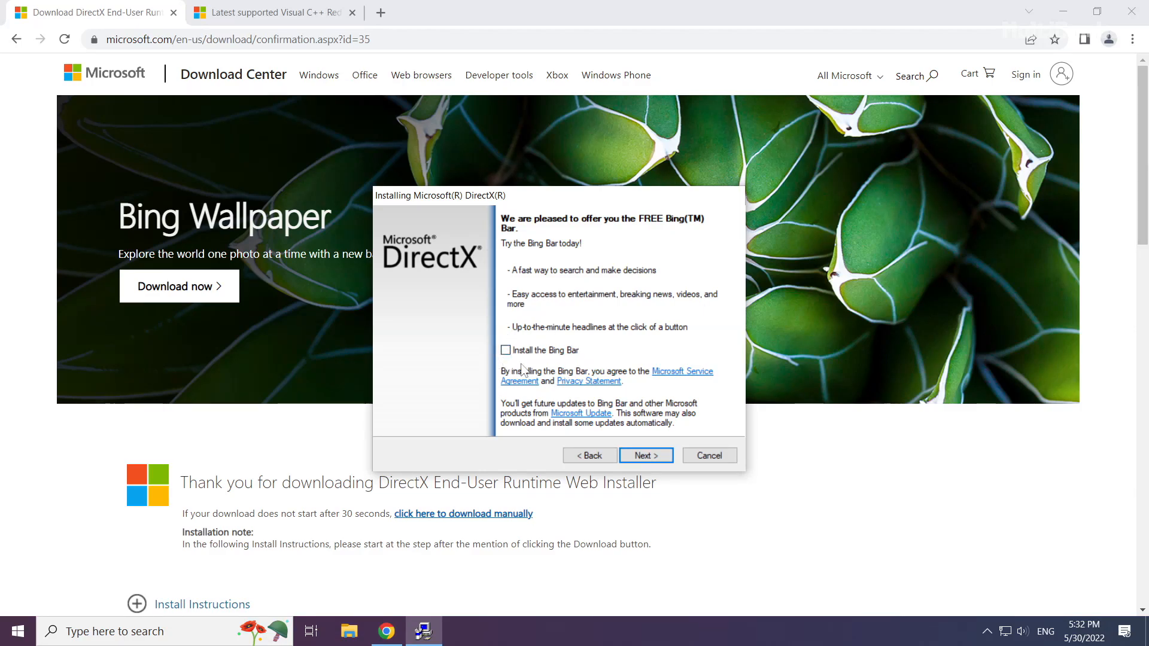
{"action": "left_click", "coordinate": [646, 455]}
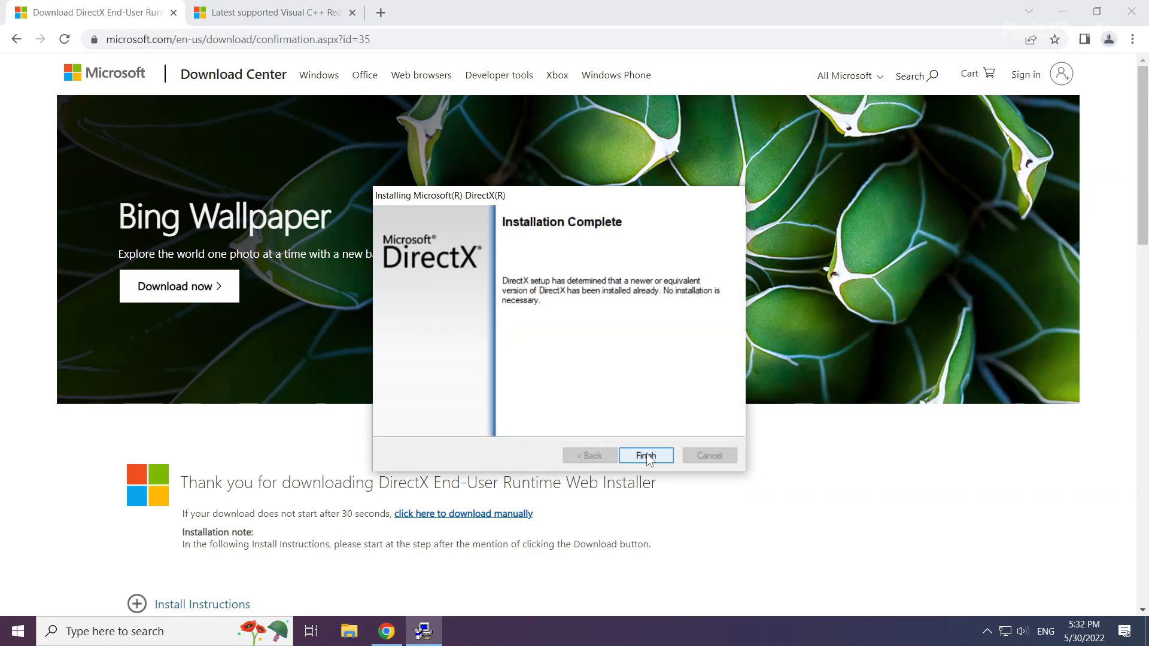
{"action": "left_click", "coordinate": [646, 454]}
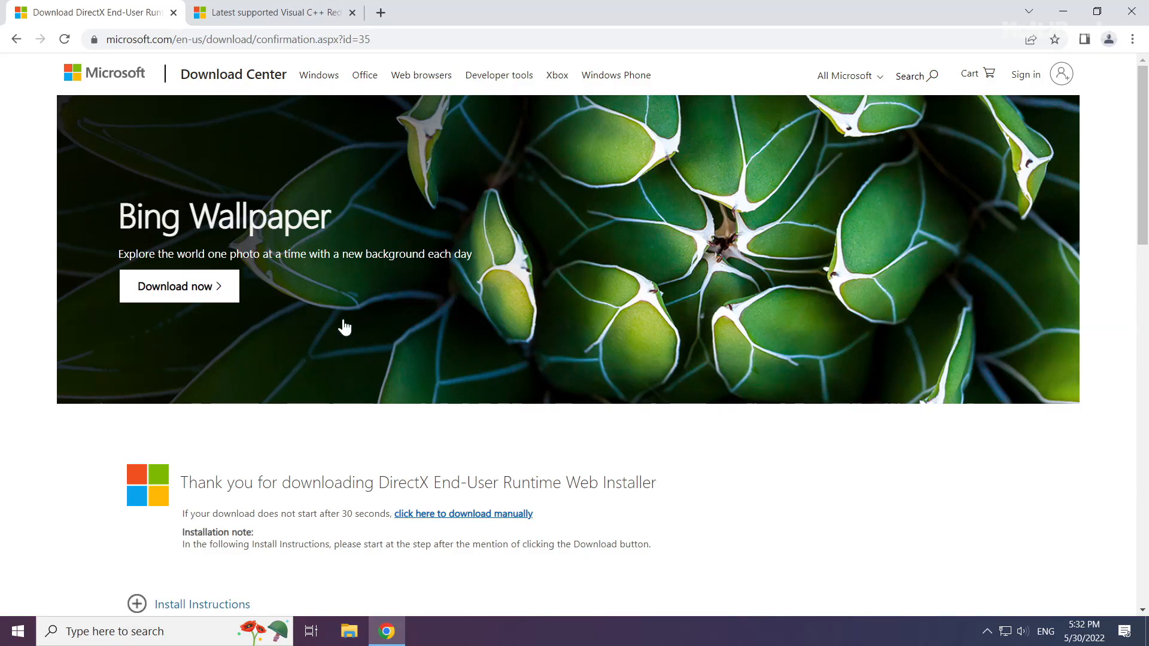
Step: Download the Visual C++ 2015–2022 redistributable packages from the Docs page's download table
{"action": "left_click", "coordinate": [268, 12]}
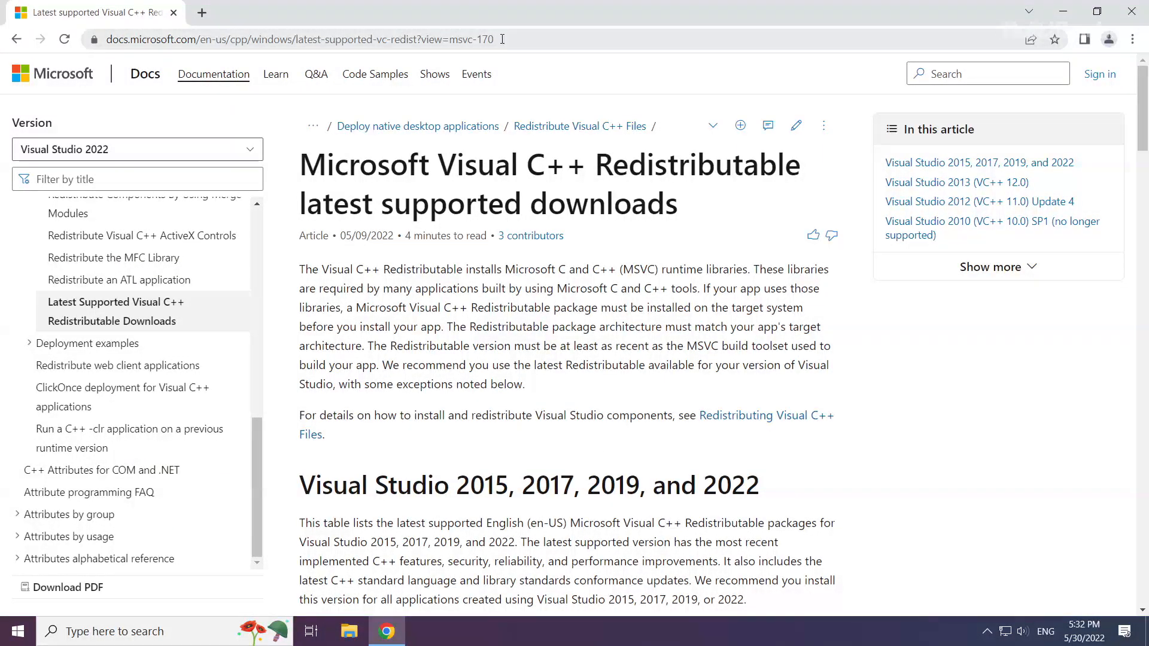
{"action": "left_click", "coordinate": [293, 39]}
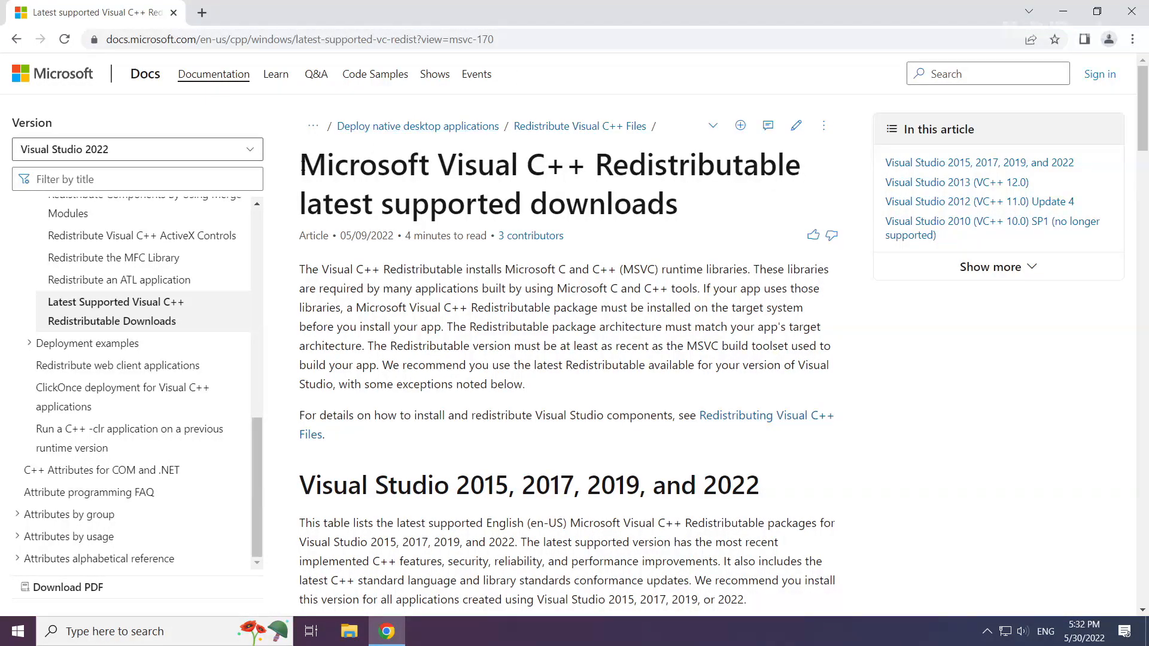
{"action": "mouse_move", "coordinate": [310, 443]}
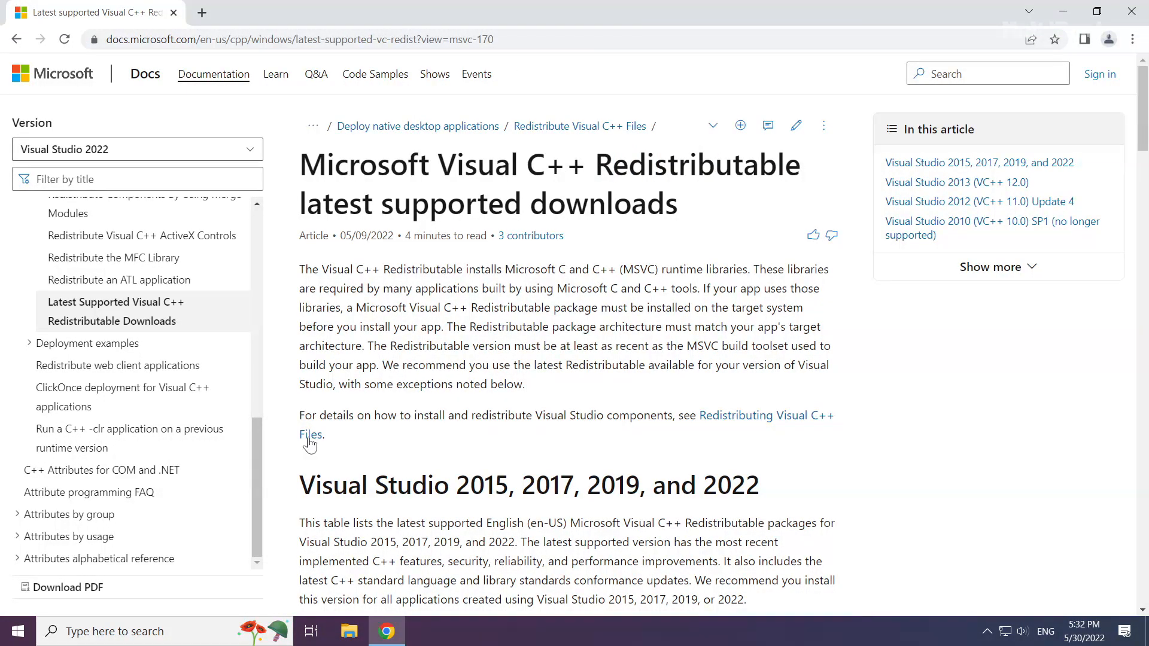
{"action": "scroll", "scroll_direction": "down", "scroll_amount": 3}
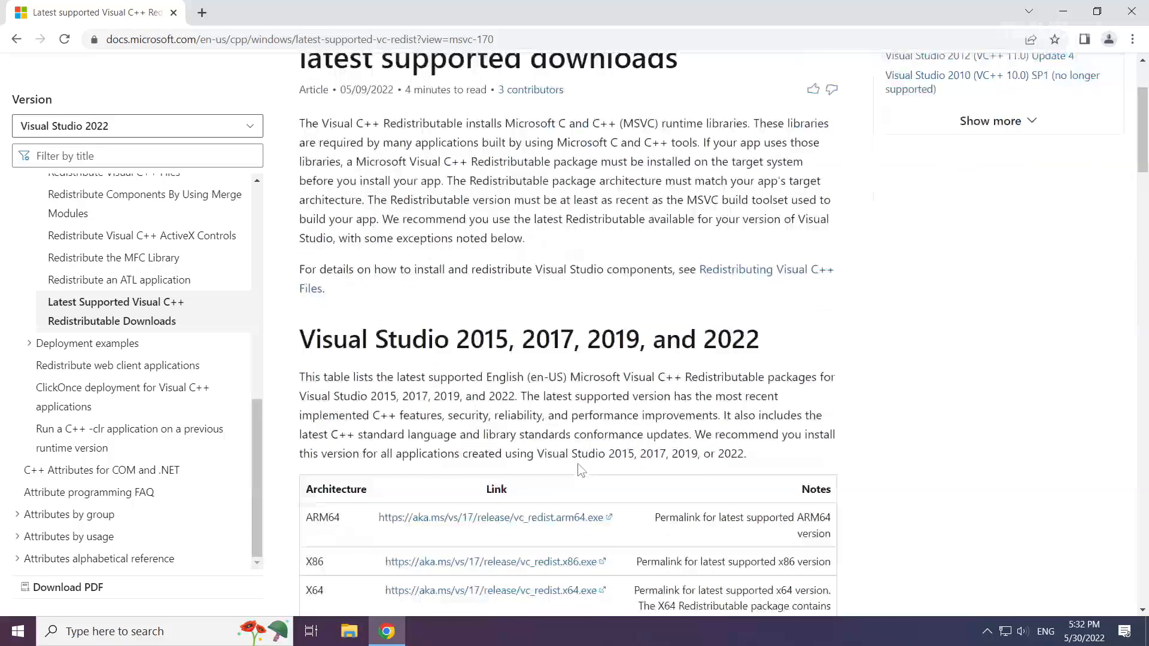
{"action": "scroll", "scroll_direction": "down", "scroll_amount": 3}
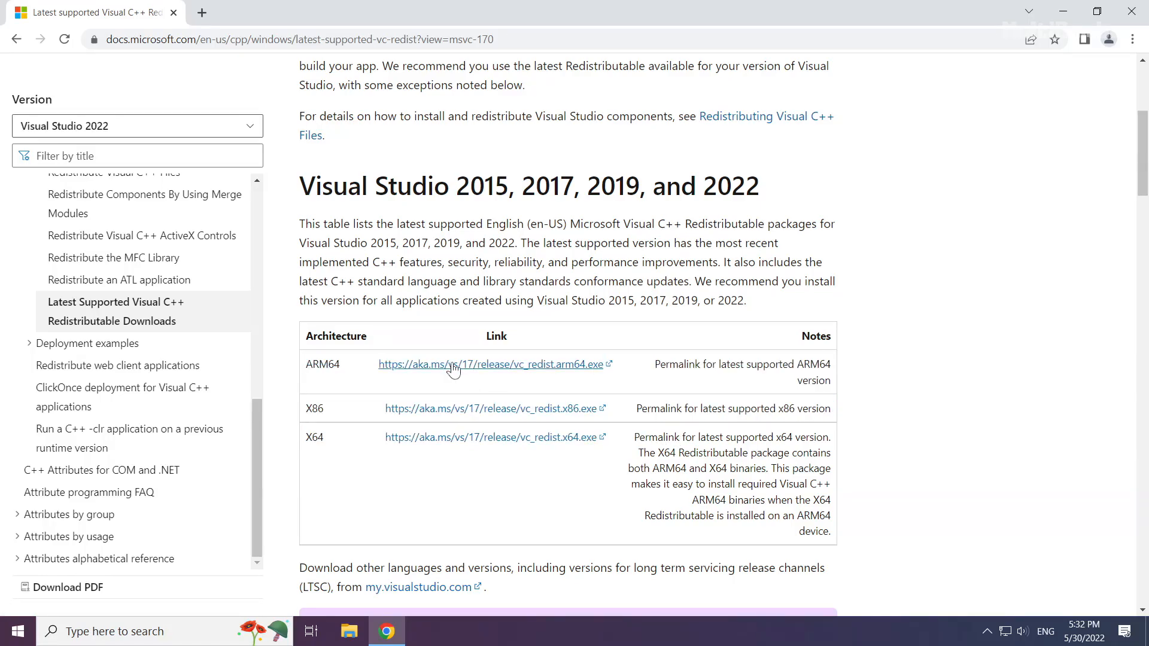
{"action": "mouse_move", "coordinate": [458, 365]}
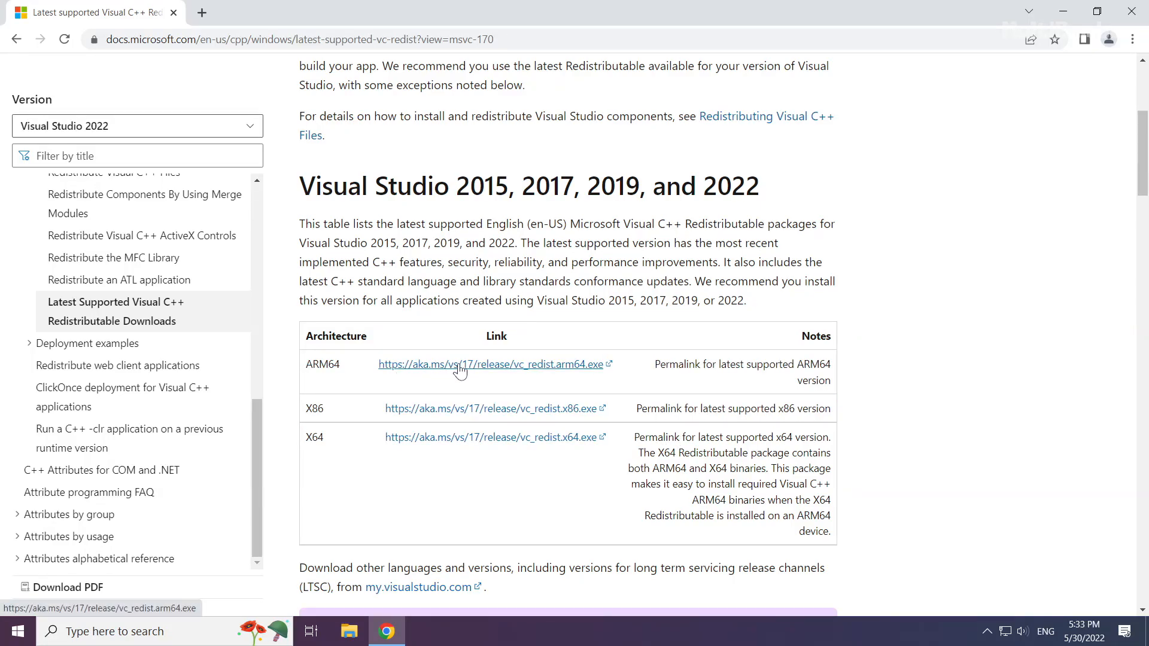
{"action": "left_click", "coordinate": [491, 364]}
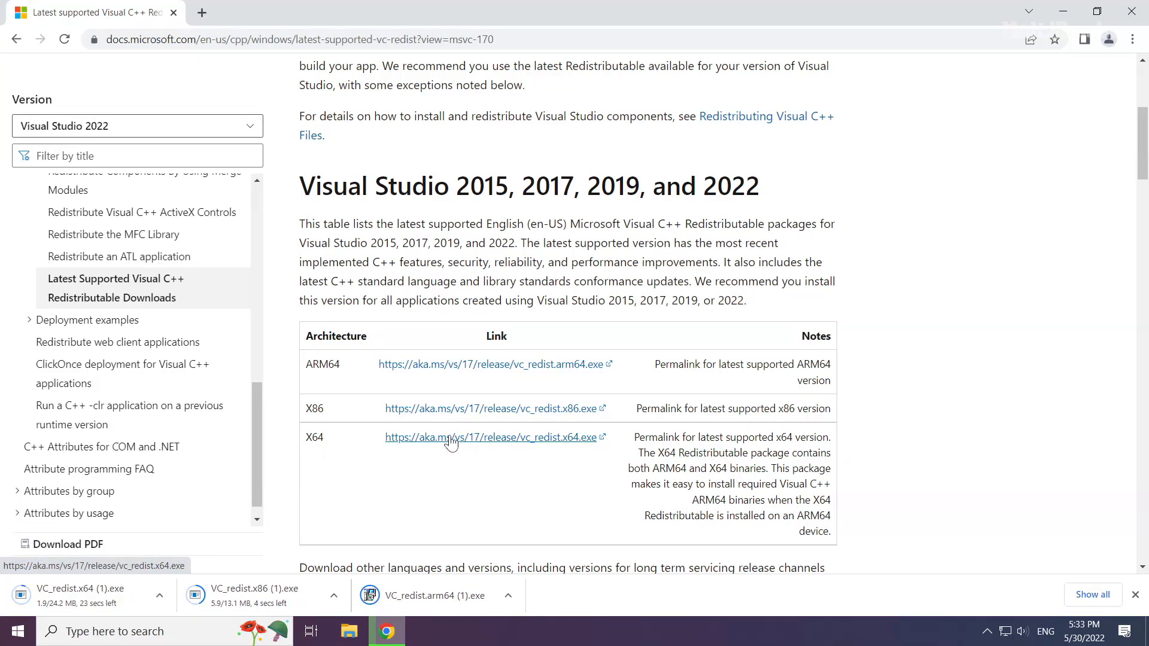
{"action": "mouse_move", "coordinate": [408, 590]}
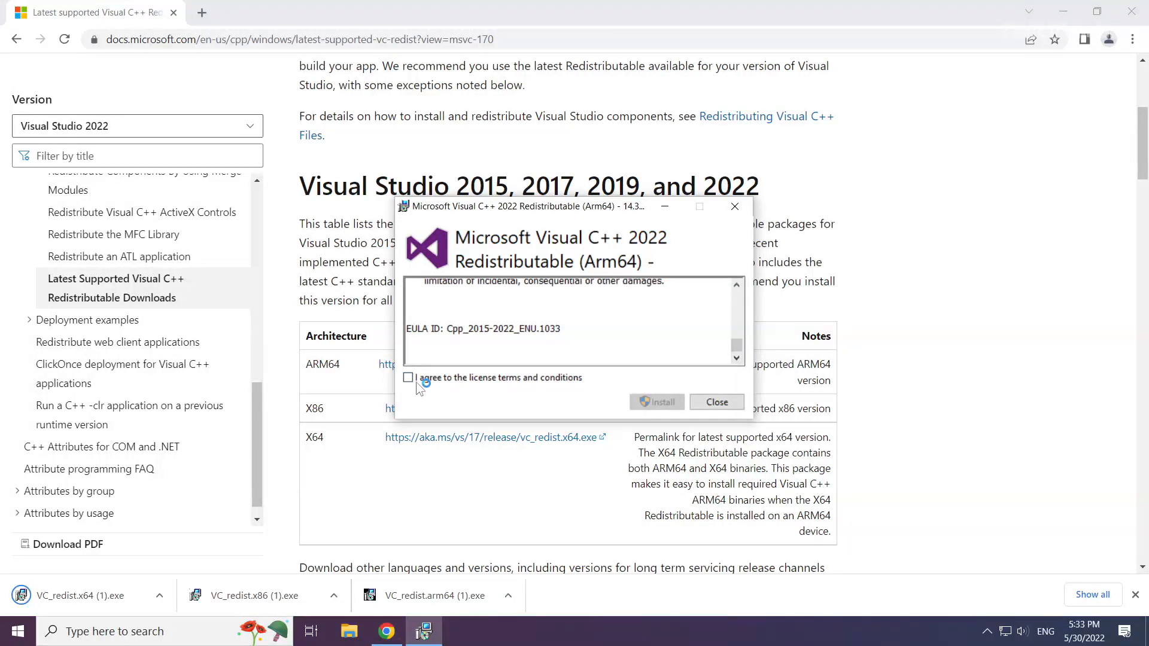
Step: Agree to the licence, install the x86 Visual C++ redistributable, and close its setup
{"action": "left_click", "coordinate": [408, 378]}
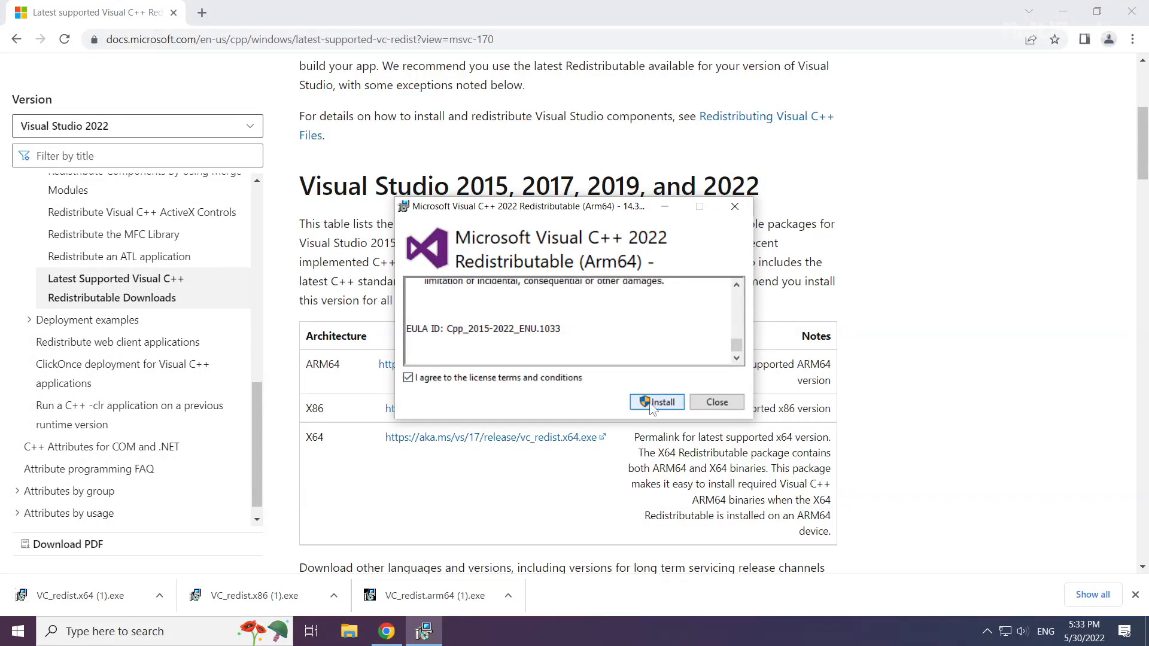
{"action": "left_click", "coordinate": [656, 402]}
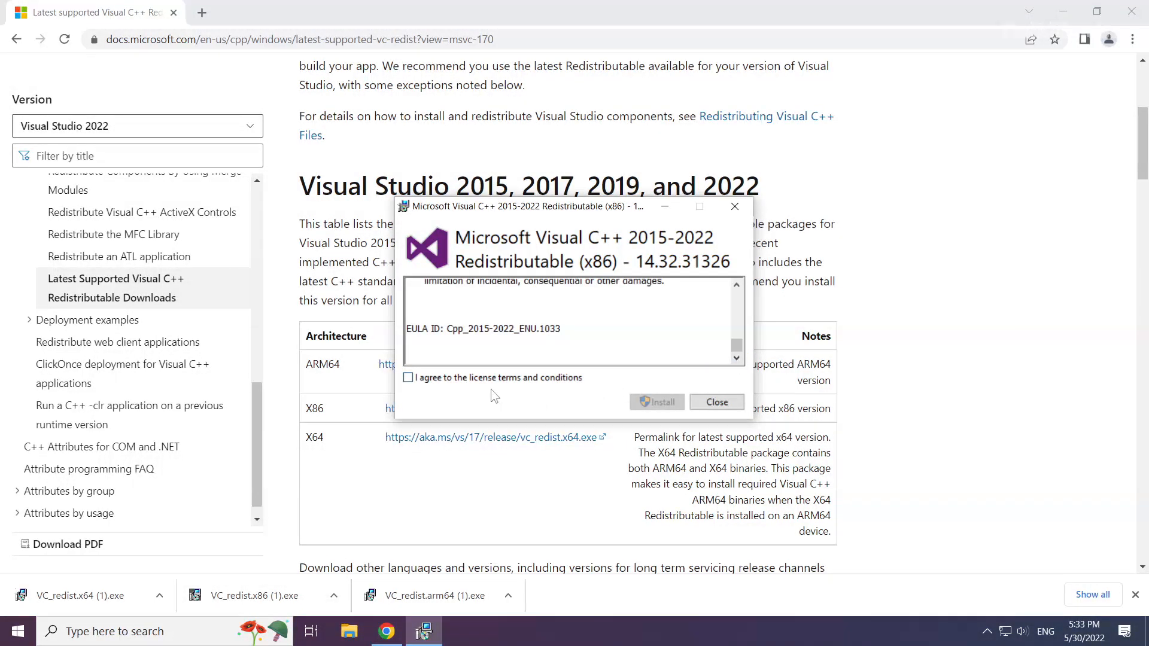
{"action": "left_click", "coordinate": [656, 401]}
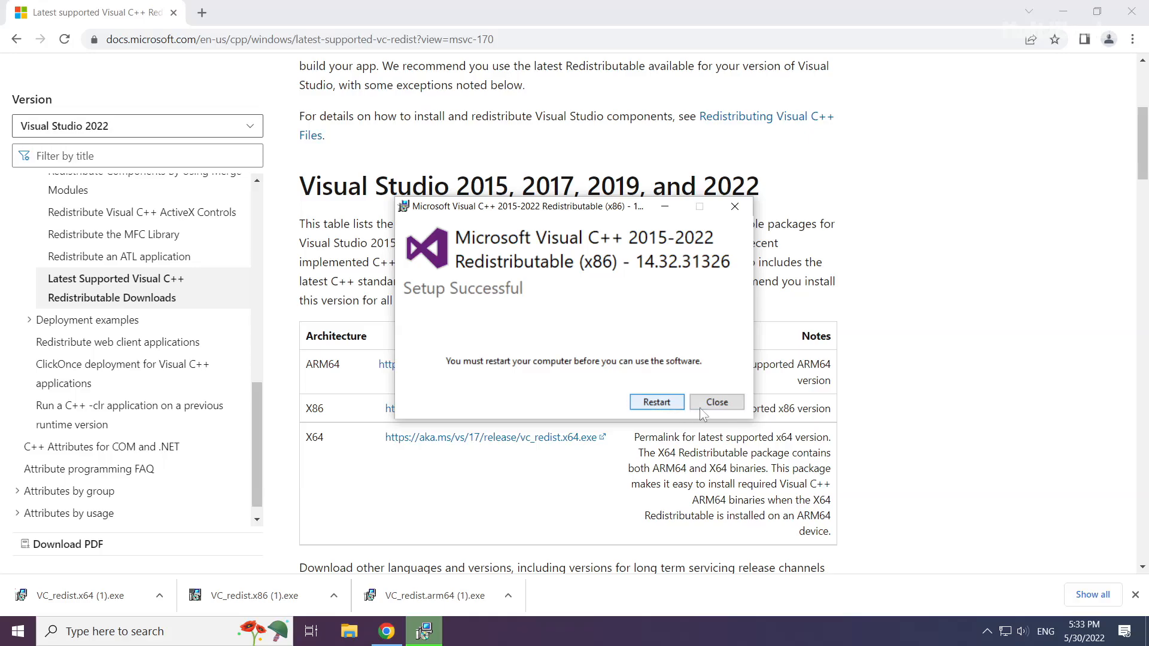
{"action": "left_click", "coordinate": [715, 402]}
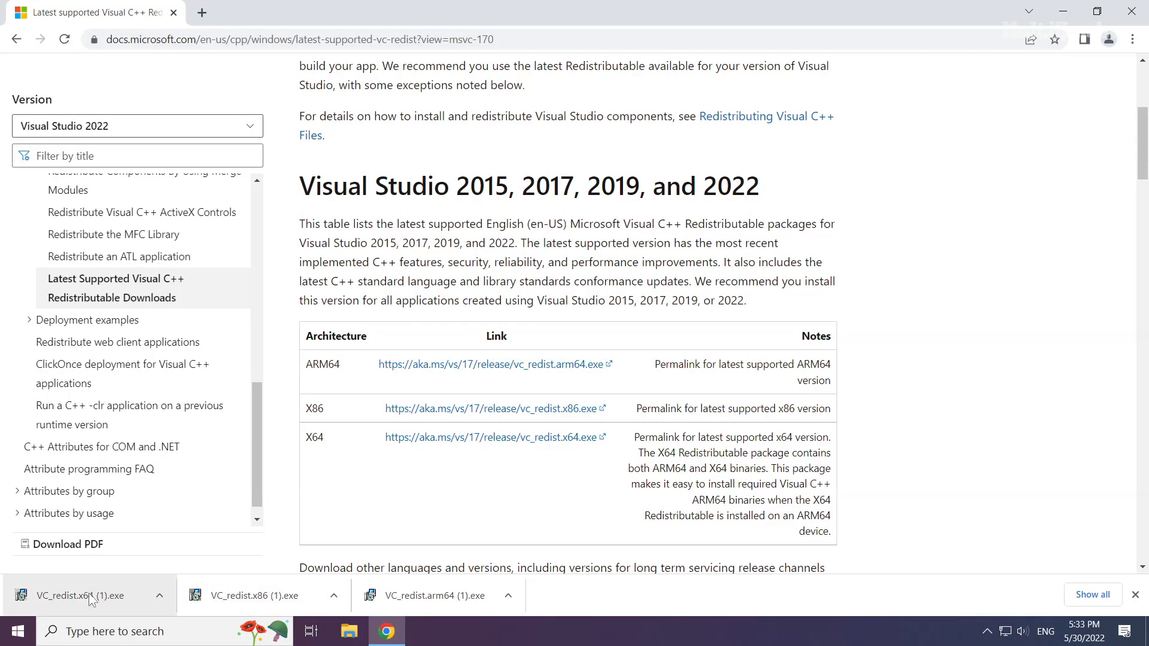
Step: Launch VC_redist.x64, accept its terms, install it, and close the setup window
{"action": "left_click", "coordinate": [78, 595]}
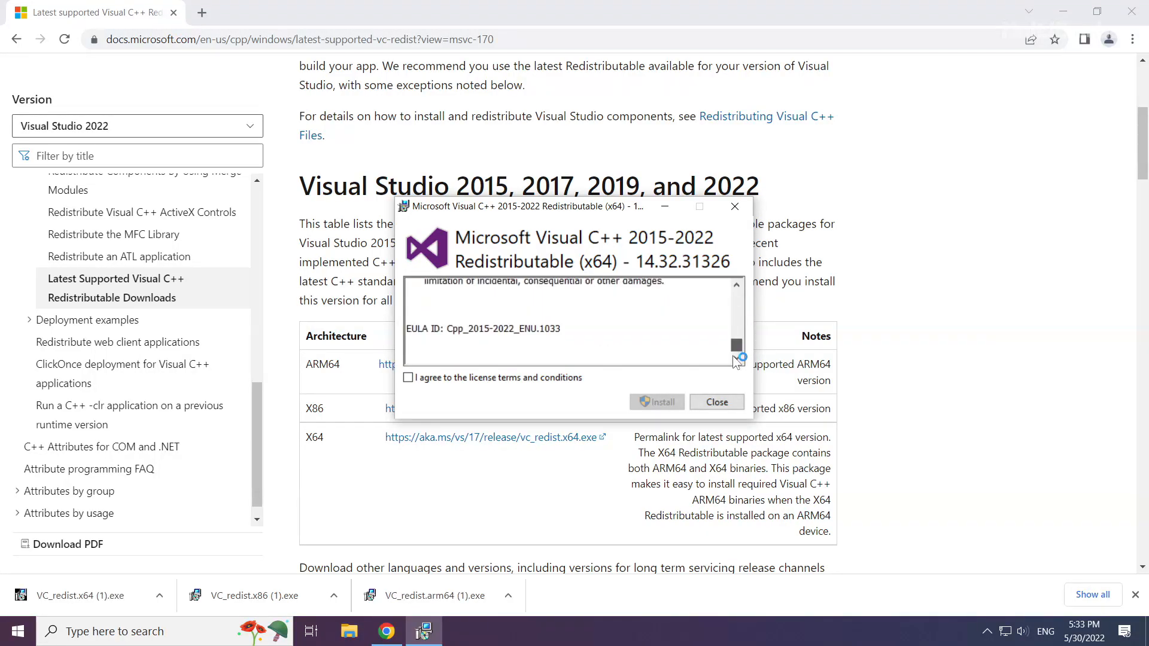
{"action": "left_click", "coordinate": [408, 377]}
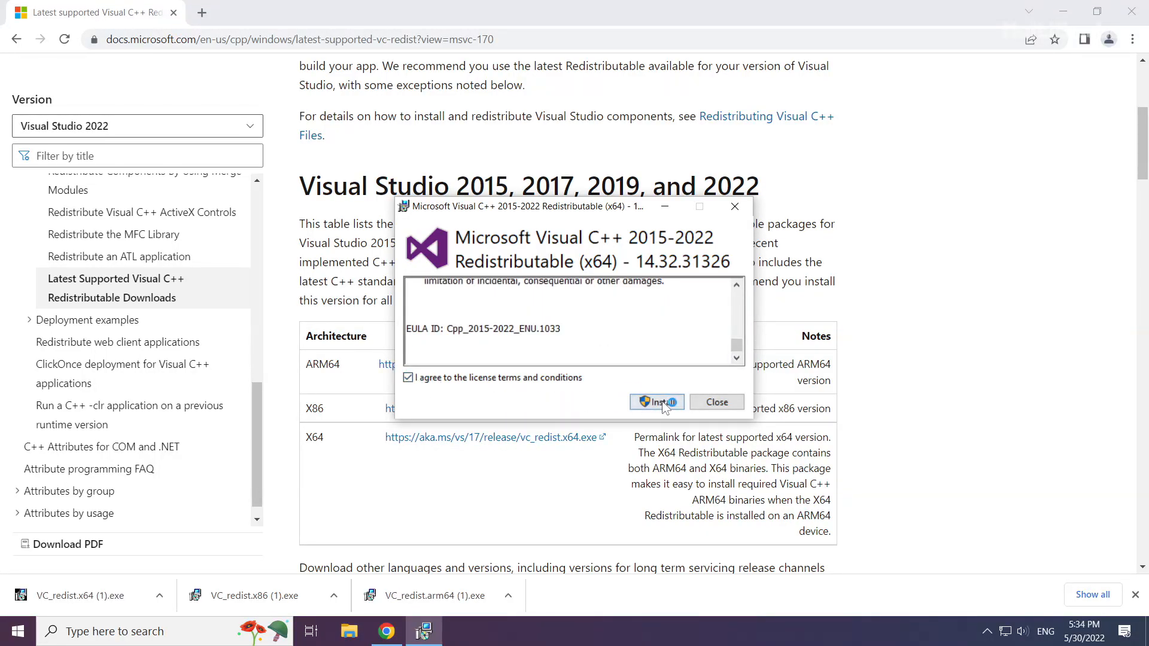
{"action": "left_click", "coordinate": [656, 402]}
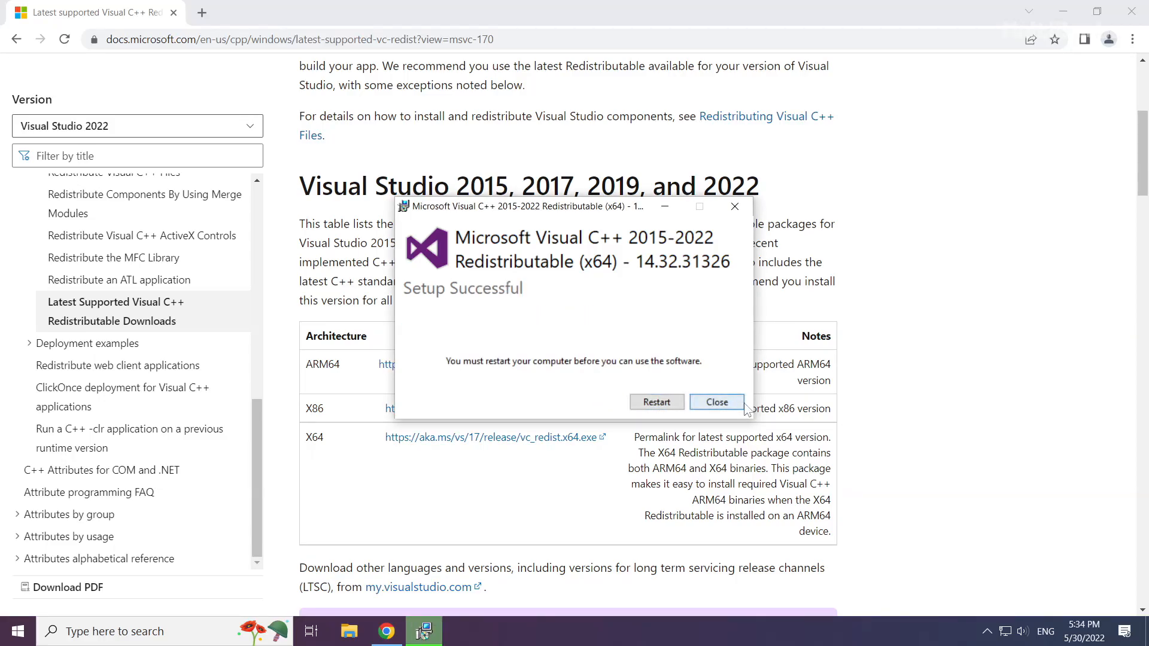
{"action": "left_click", "coordinate": [716, 401]}
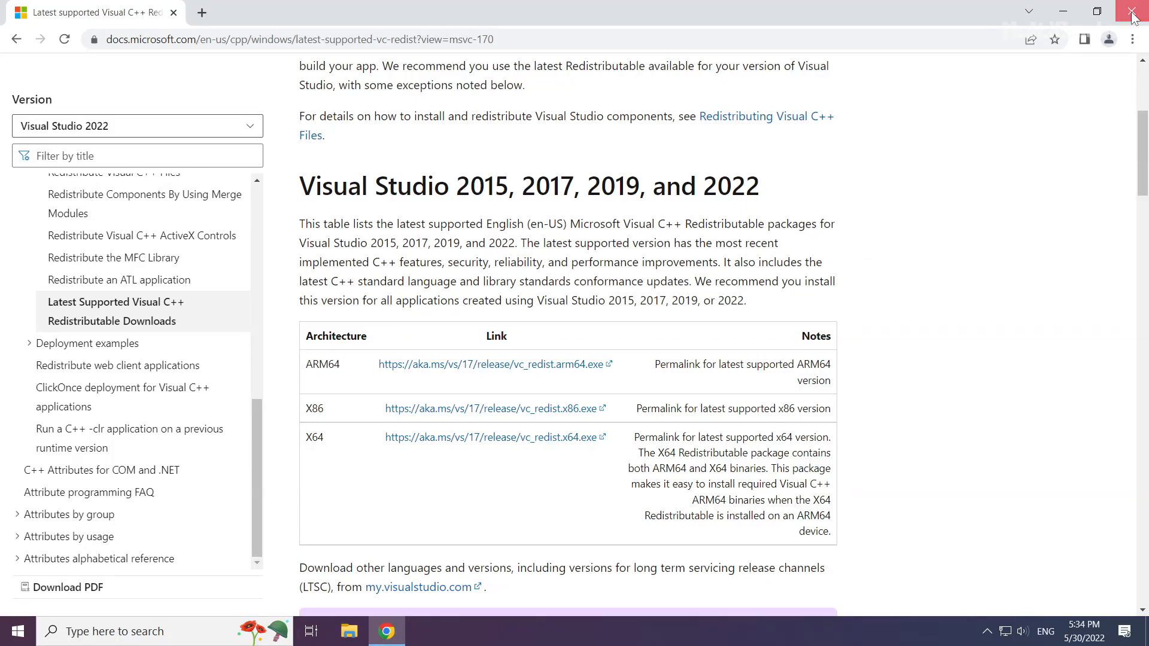
Step: Close Chrome and open the Start button's quick-link menu
{"action": "left_click", "coordinate": [1132, 13]}
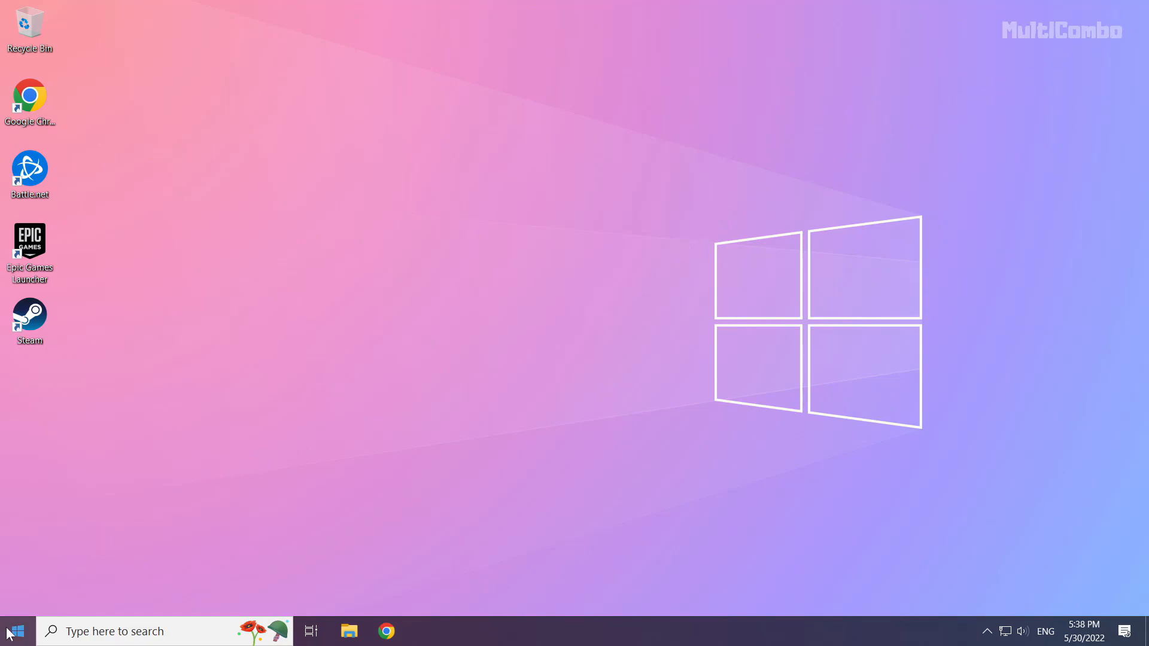
{"action": "right_click", "coordinate": [14, 631]}
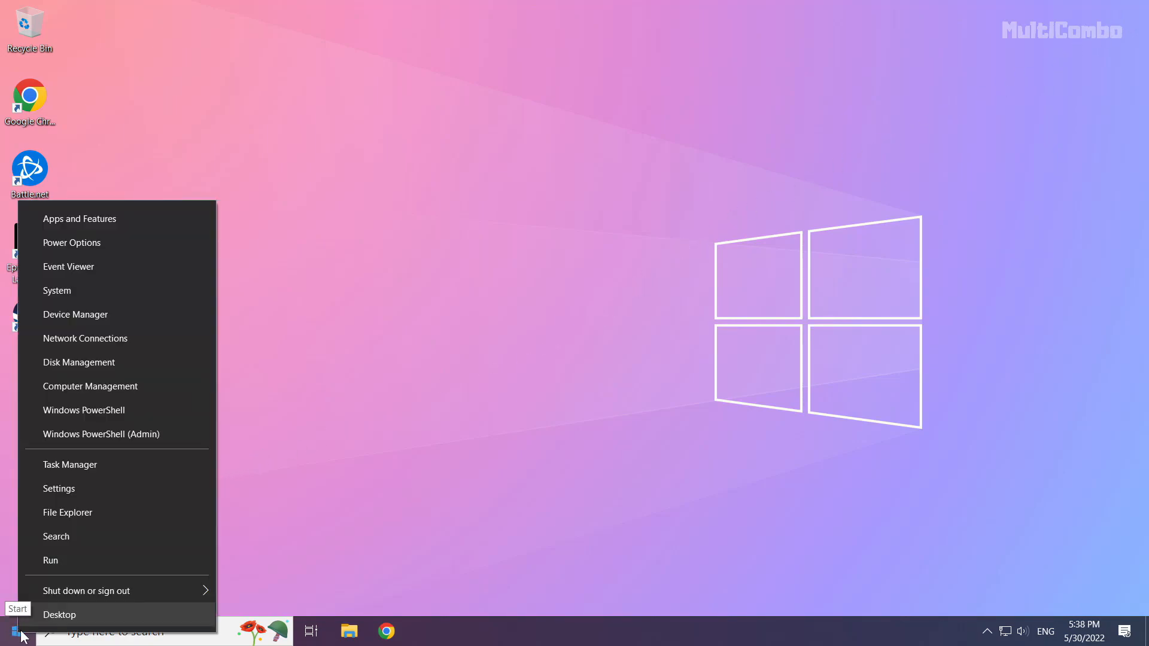
{"action": "mouse_move", "coordinate": [155, 463]}
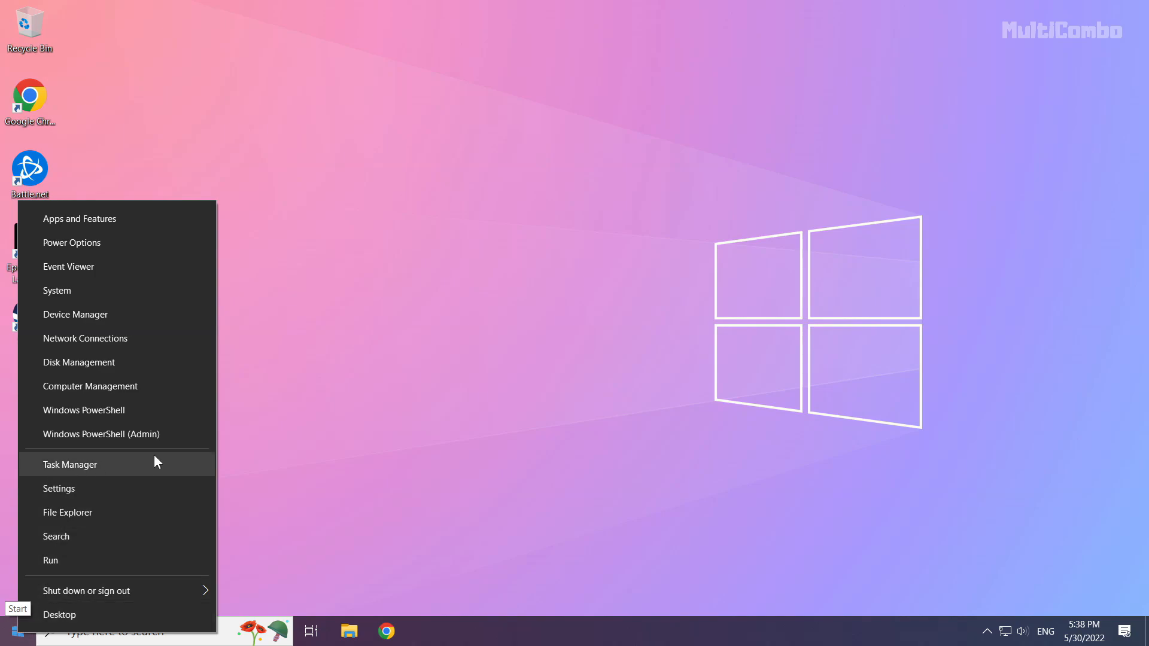
{"action": "mouse_move", "coordinate": [108, 469]}
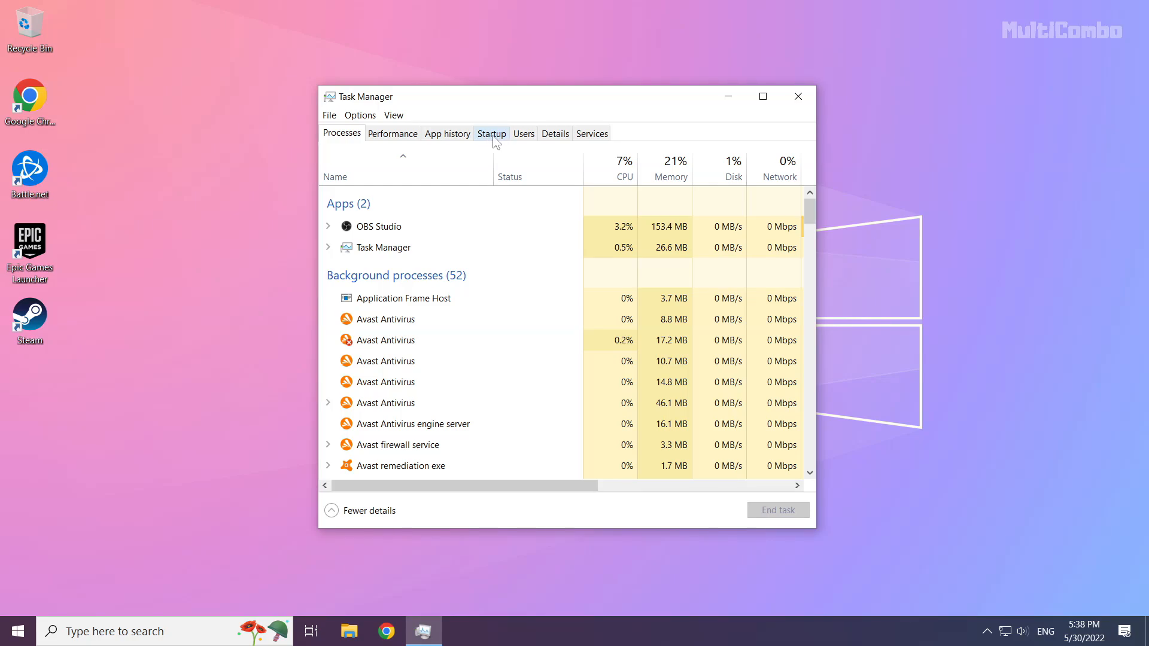
Step: On the Startup tab, disable Microsoft Edge and Java Update Scheduler
{"action": "left_click", "coordinate": [490, 133]}
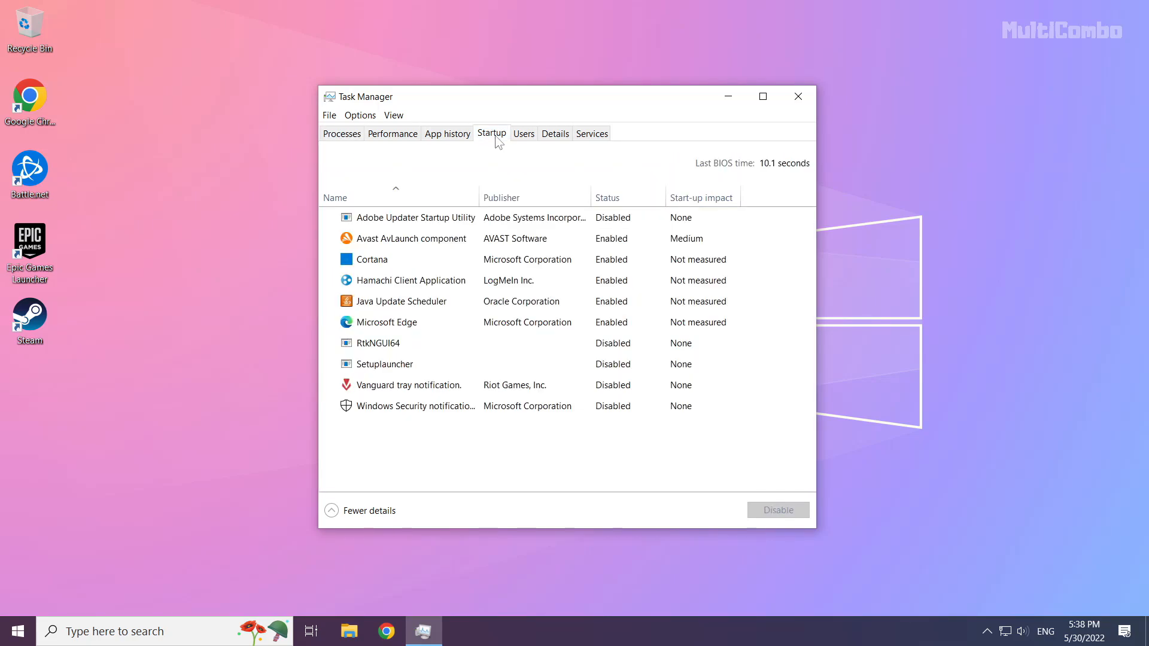
{"action": "left_click", "coordinate": [402, 301]}
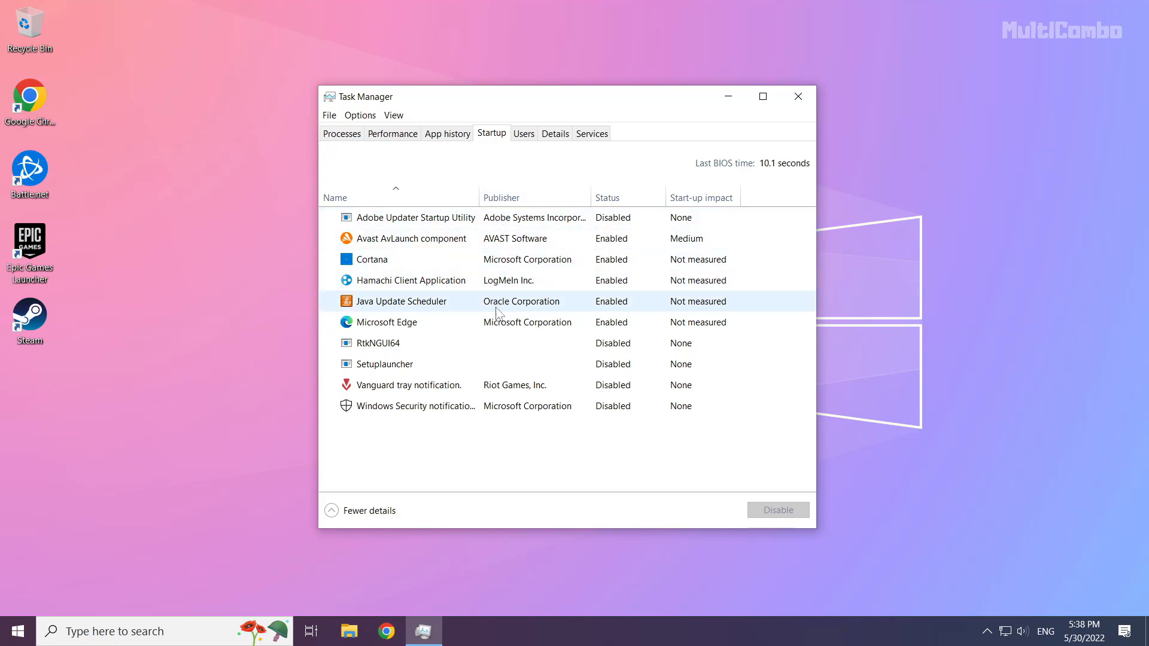
{"action": "left_click", "coordinate": [385, 322]}
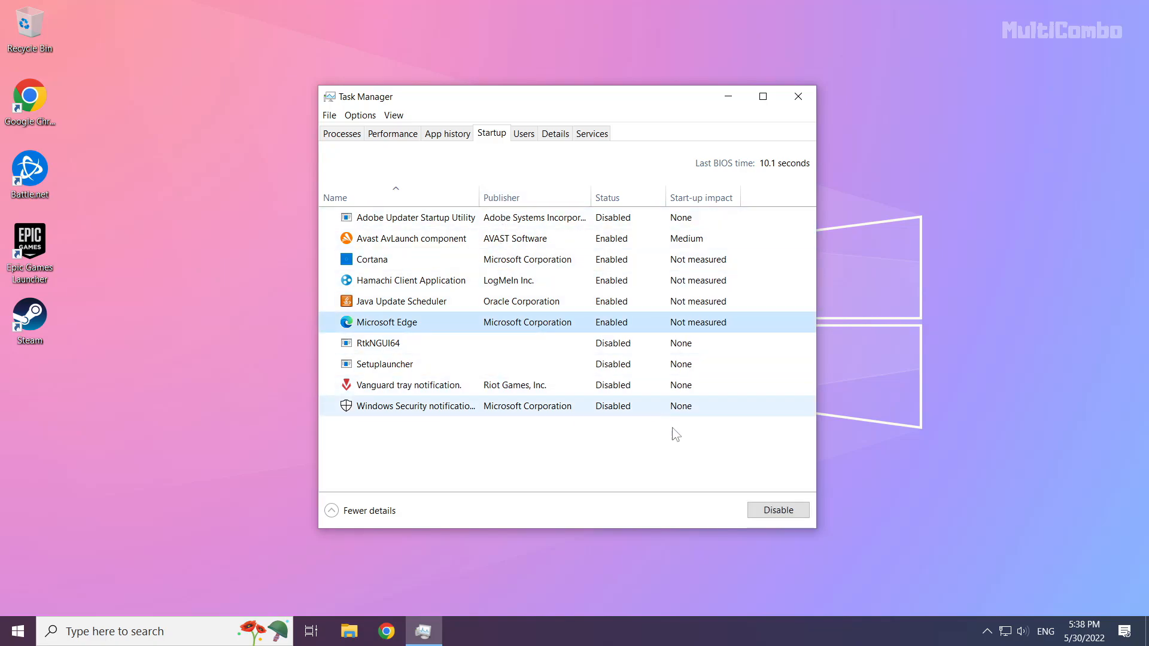
{"action": "left_click", "coordinate": [778, 510]}
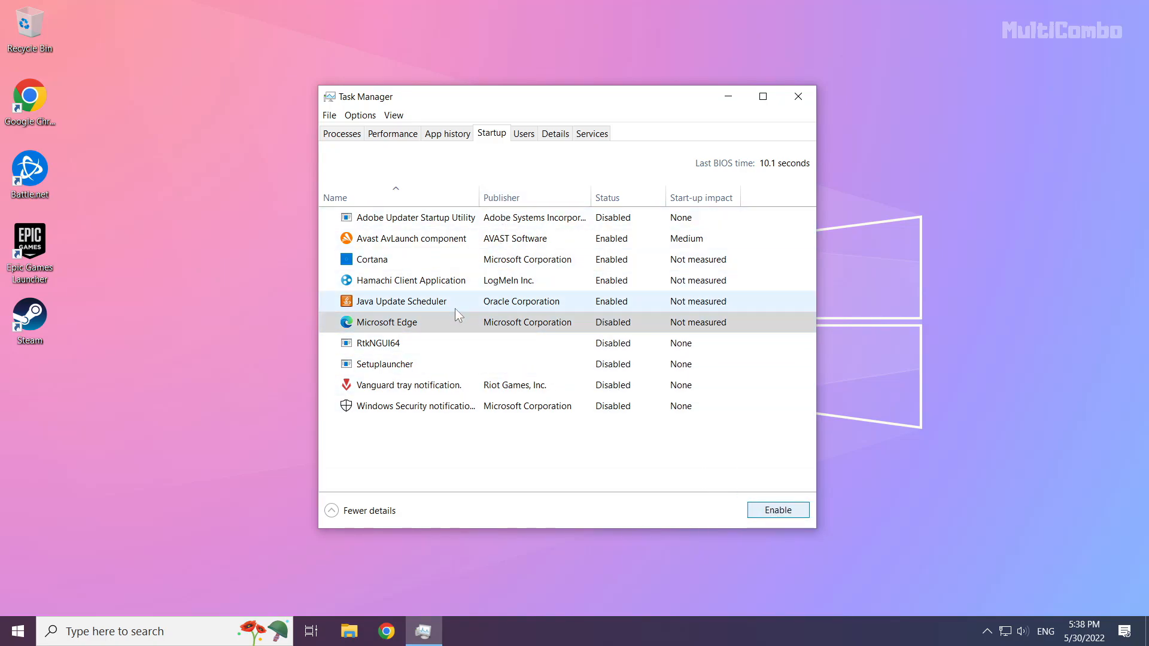
{"action": "left_click", "coordinate": [402, 301]}
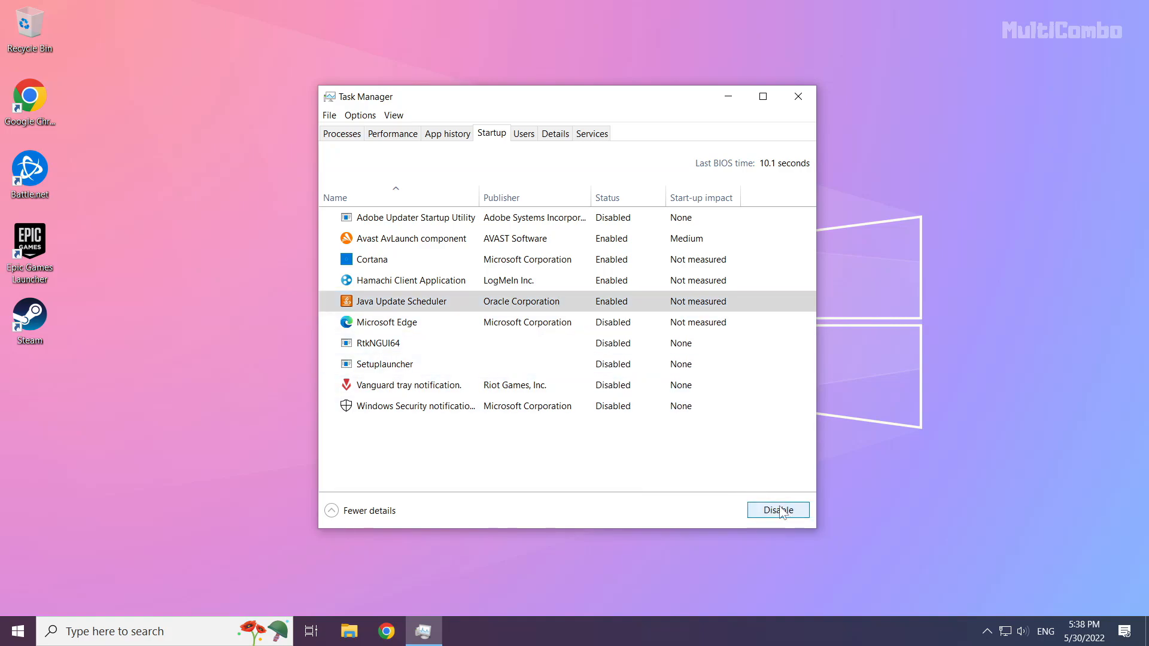
{"action": "left_click", "coordinate": [777, 510]}
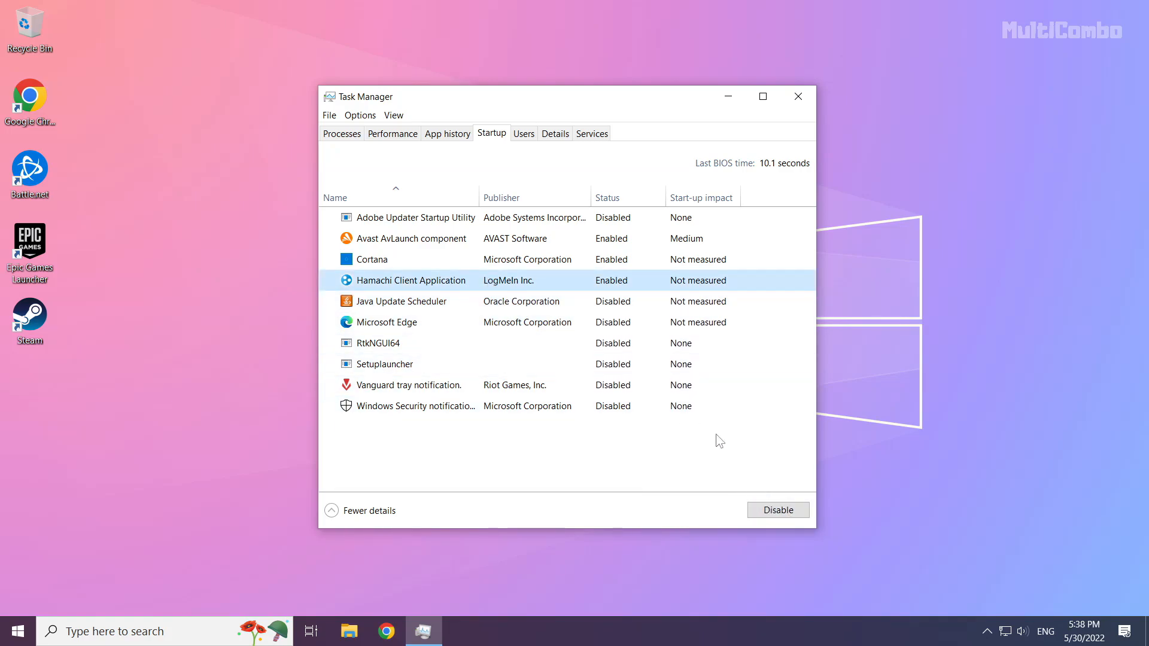
Step: Disable Hamachi Client Application and Cortana at startup, then close Task Manager
{"action": "left_click", "coordinate": [777, 510]}
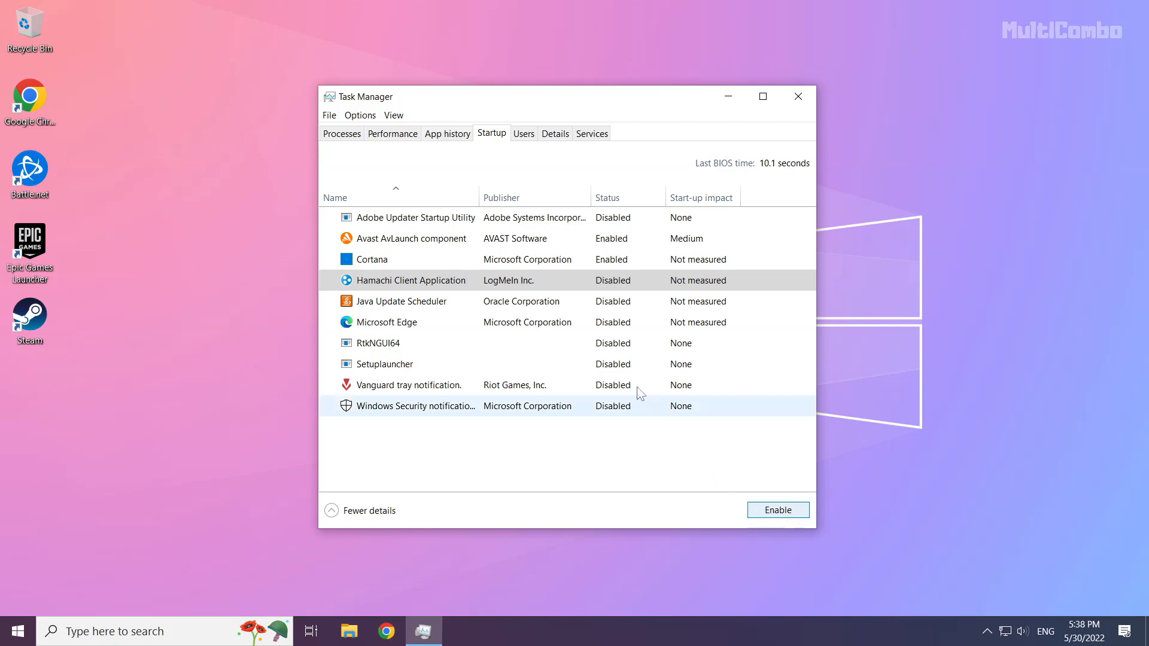
{"action": "left_click", "coordinate": [372, 258]}
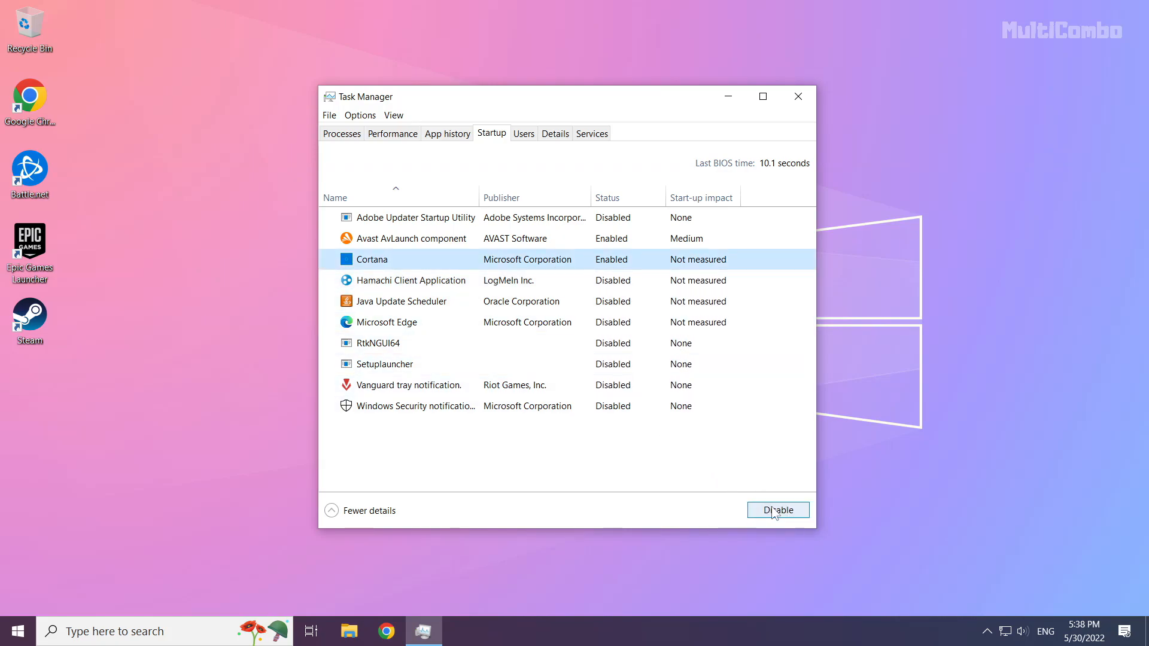
{"action": "left_click", "coordinate": [776, 510]}
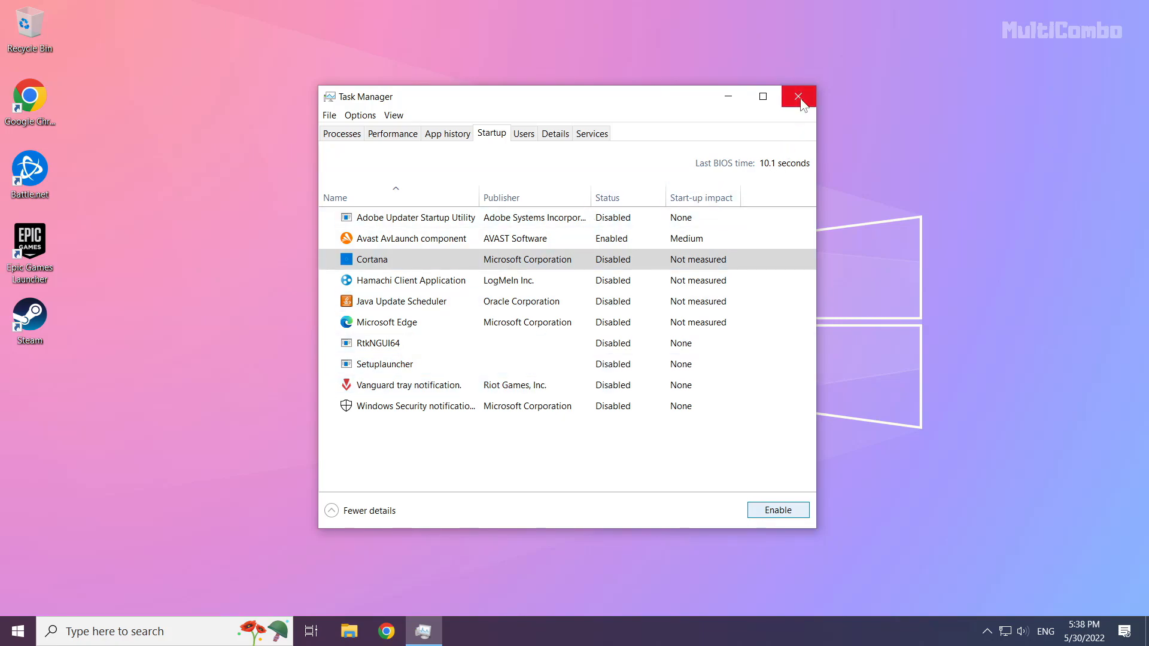
{"action": "left_click", "coordinate": [798, 96]}
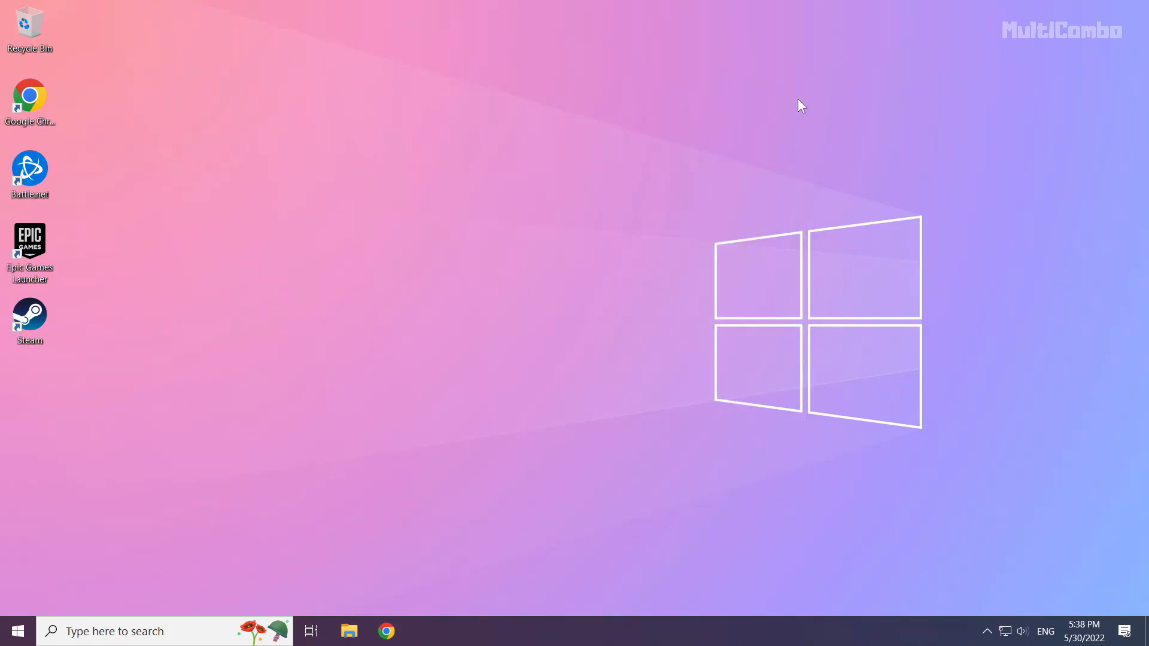
{"action": "mouse_move", "coordinate": [120, 526]}
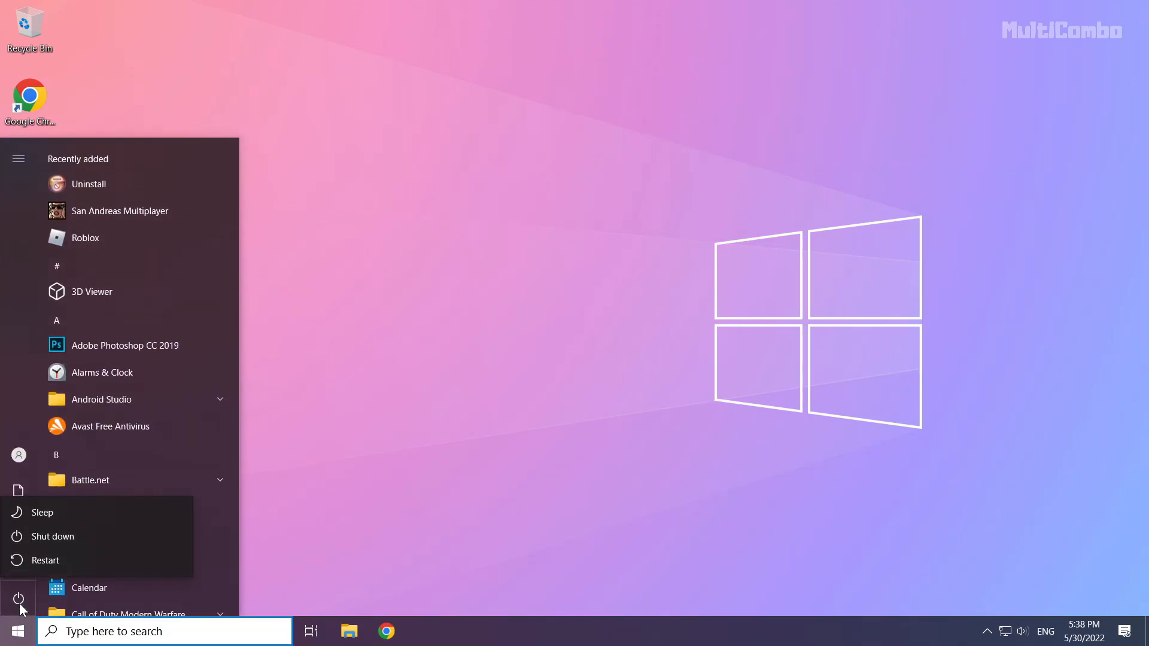
{"action": "mouse_move", "coordinate": [44, 560]}
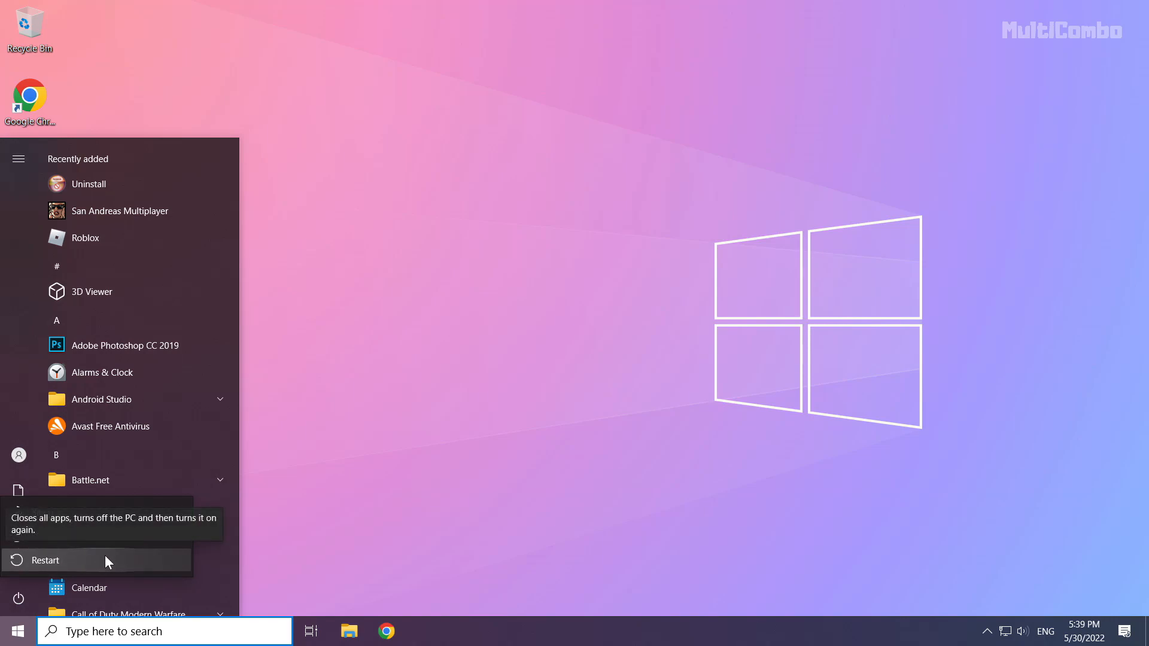